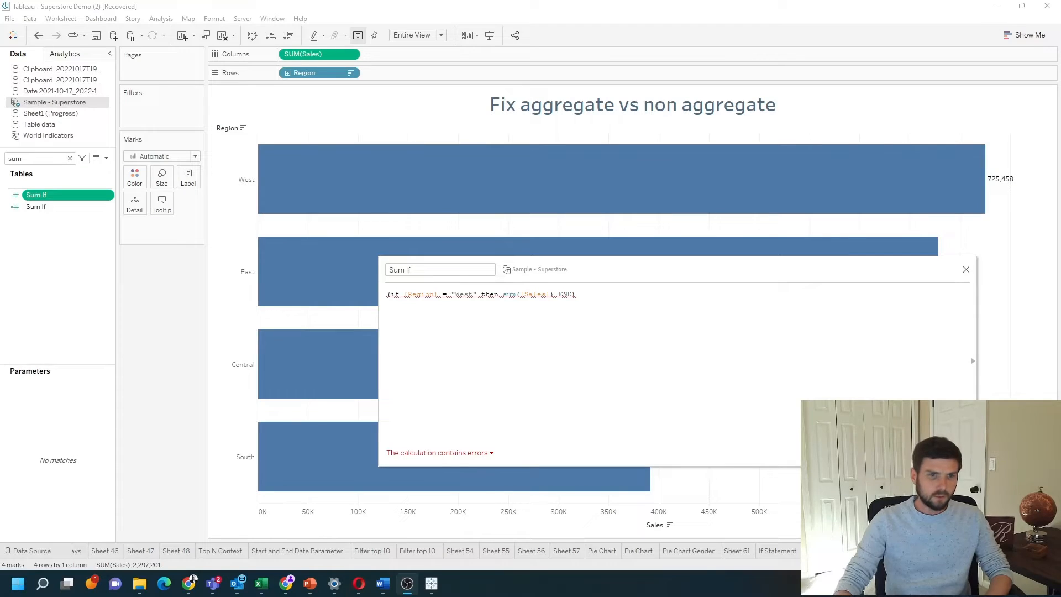
pyautogui.moveTo(785, 214)
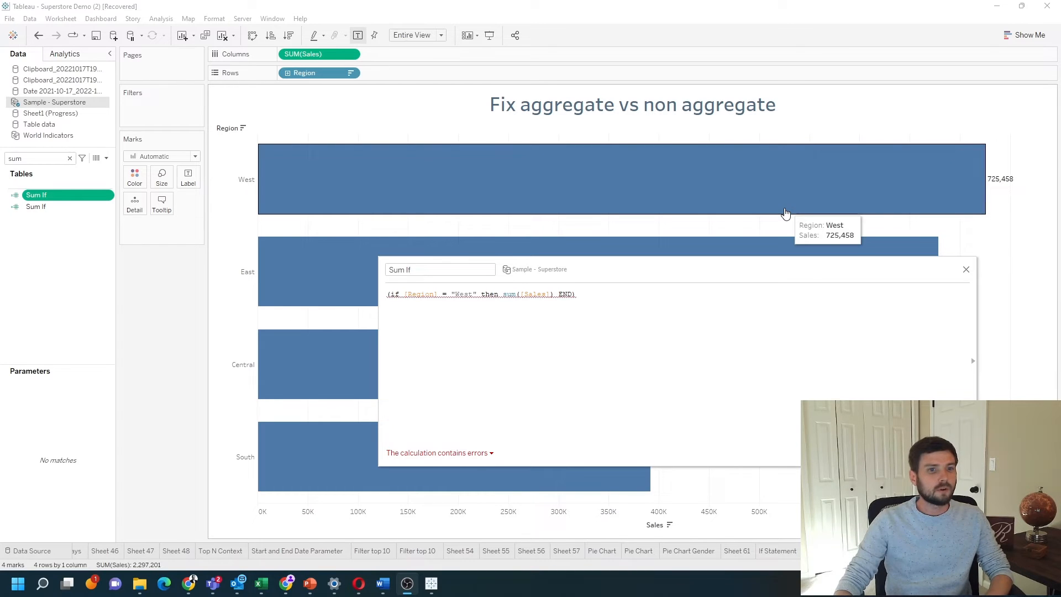
pyautogui.moveTo(451, 346)
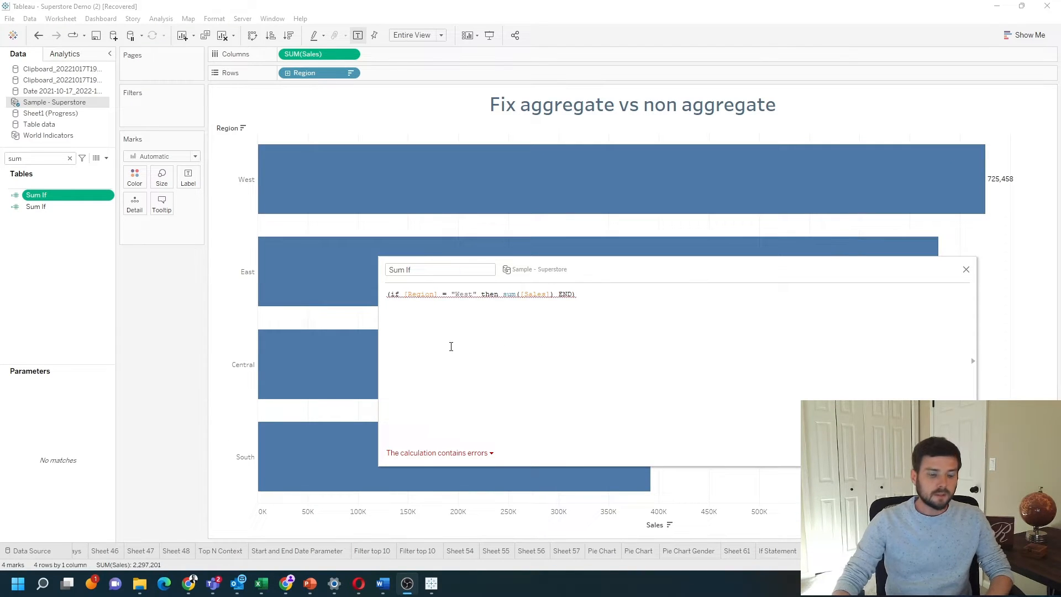
pyautogui.moveTo(413, 306)
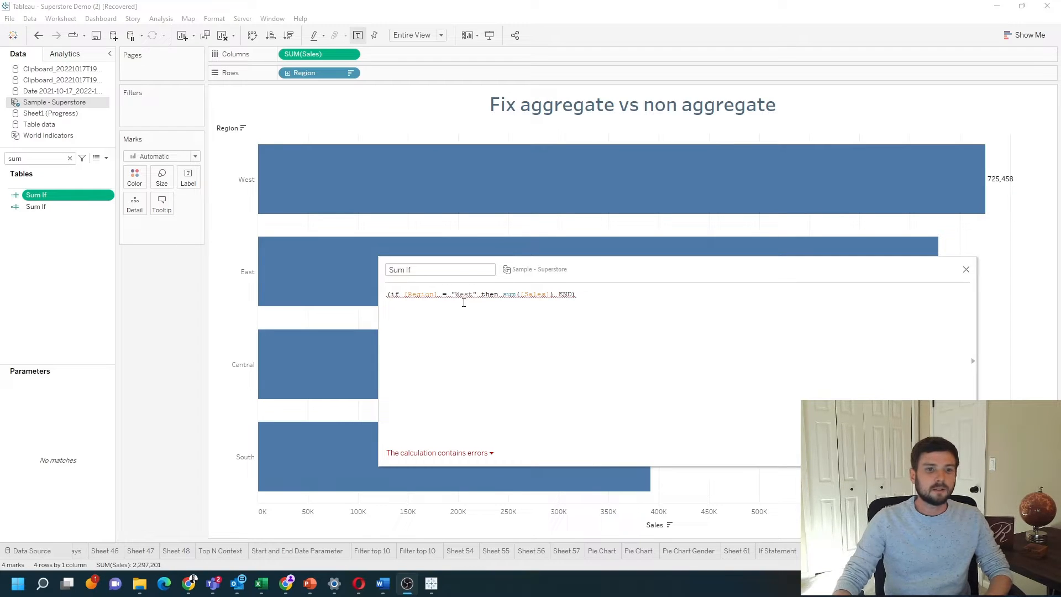
pyautogui.moveTo(552, 299)
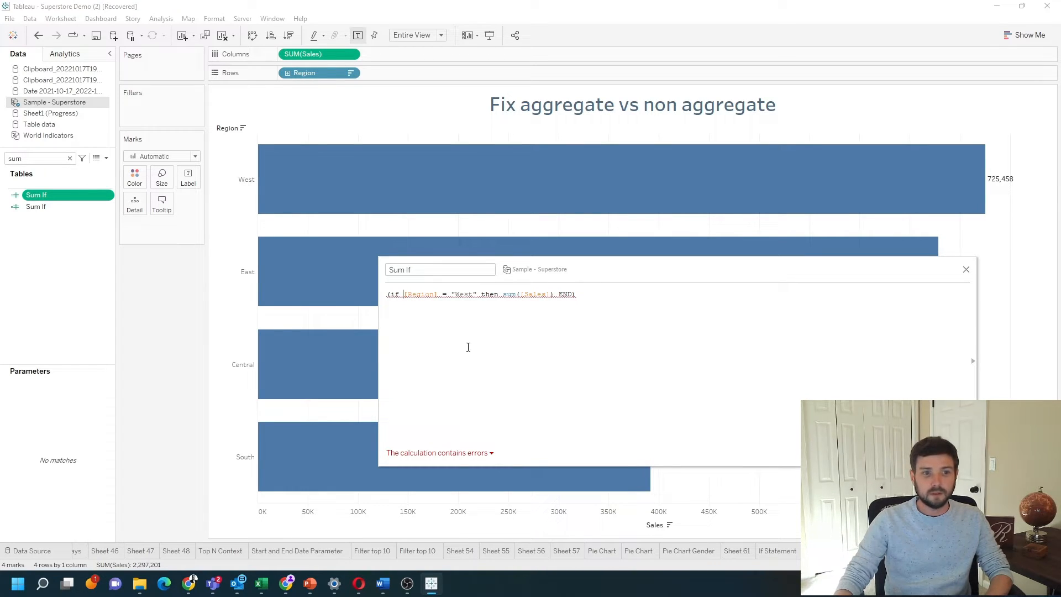
pyautogui.moveTo(485, 340)
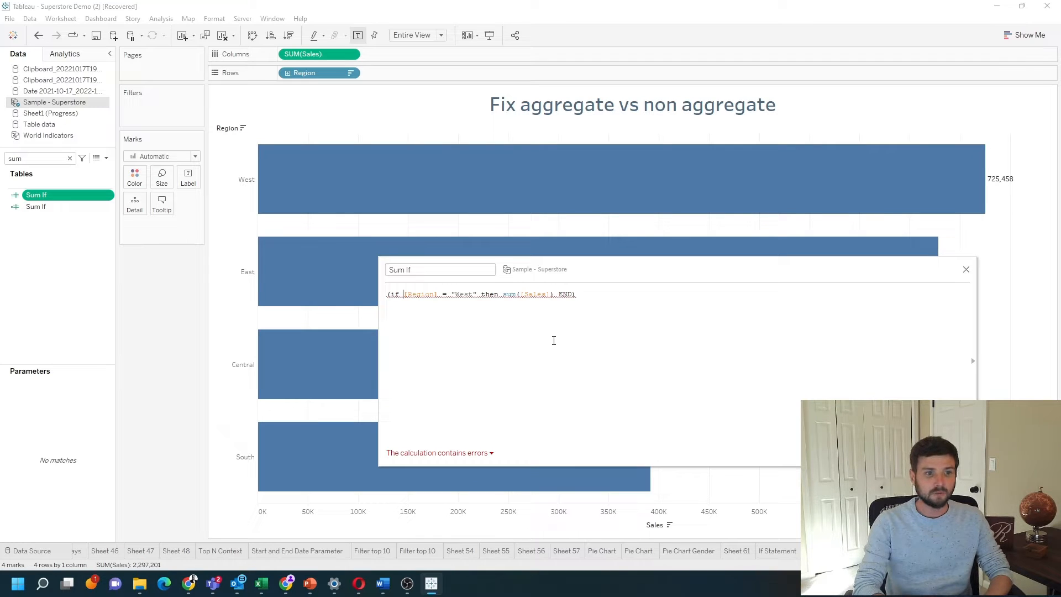
# Step: Wrap [Region] in ATTR so the Sum If formula validates, then close the editor
pyautogui.write('attr(')
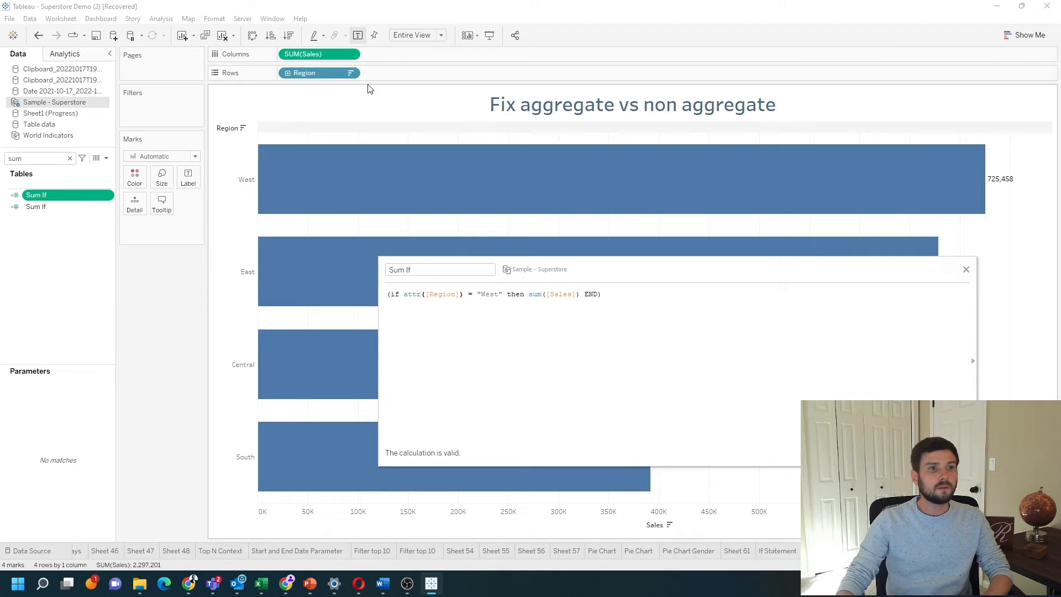
pyautogui.moveTo(319, 72)
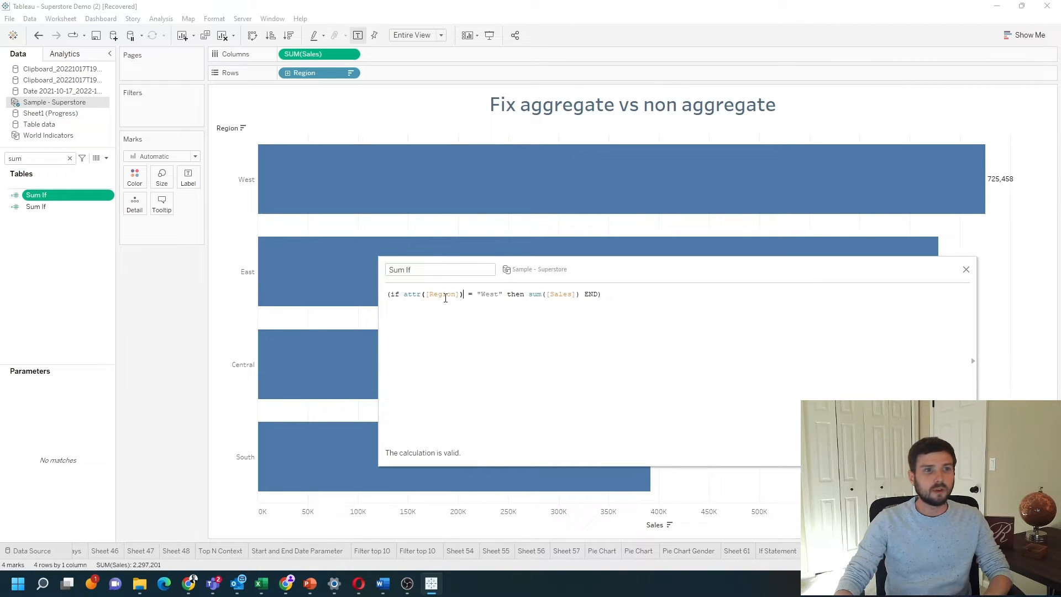
pyautogui.moveTo(437, 197)
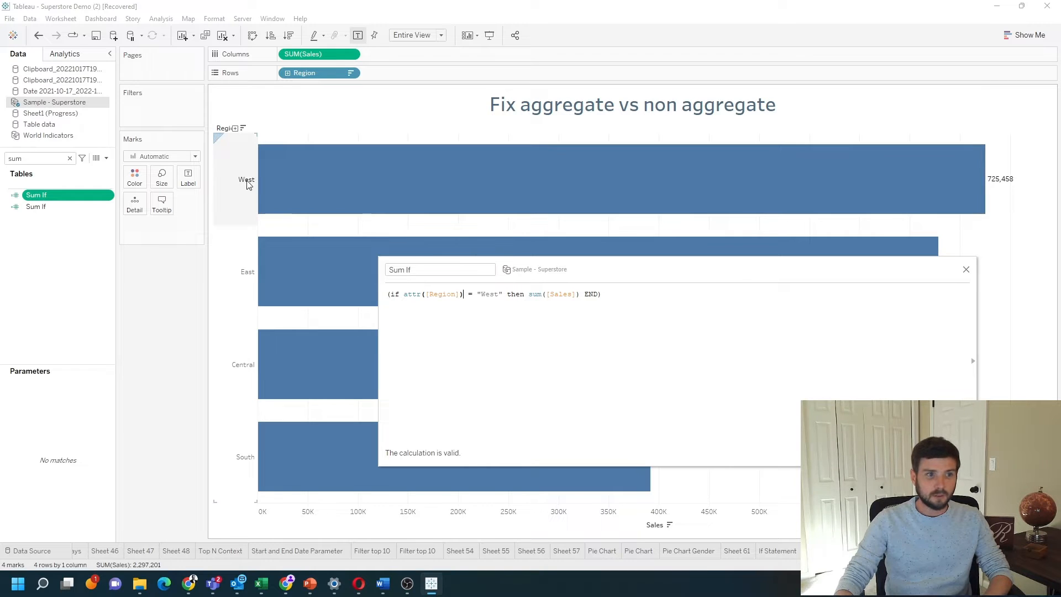
pyautogui.moveTo(319, 271)
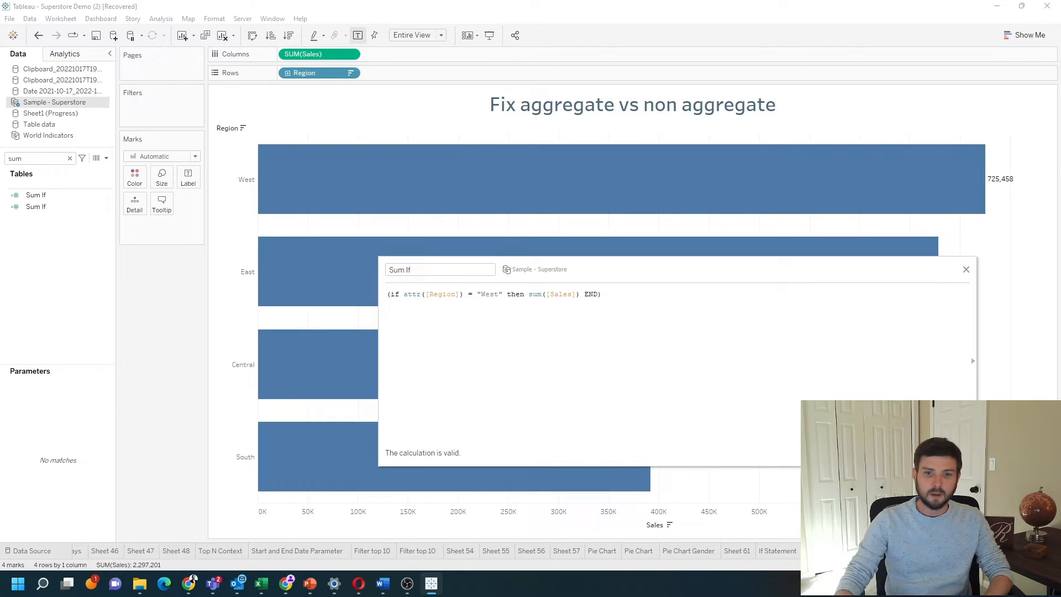
pyautogui.click(965, 268)
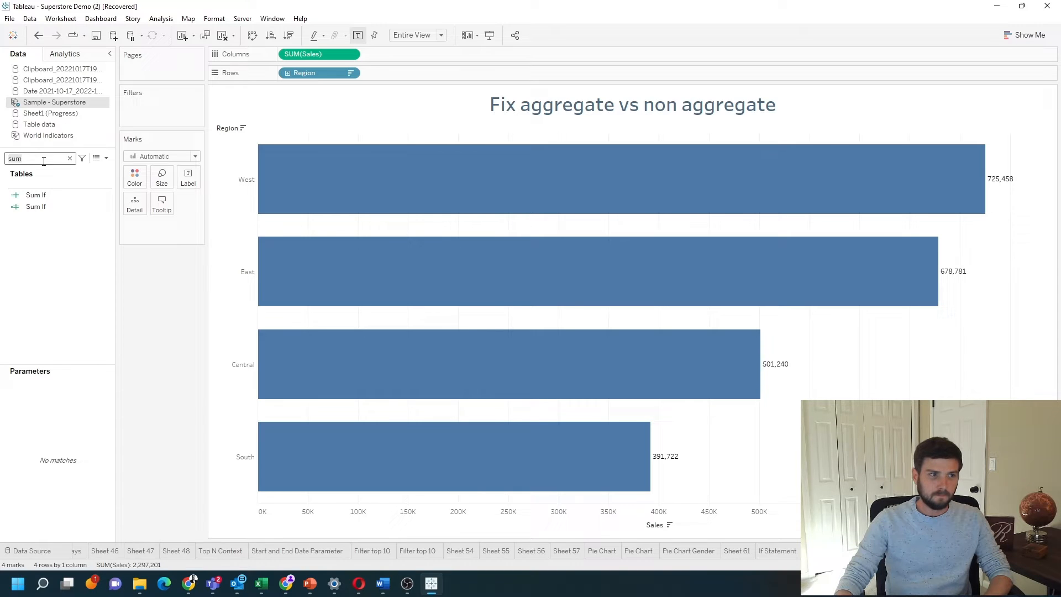
# Step: Drag Sum If onto Columns beside SUM(Sales) as a second bar
pyautogui.moveTo(36, 193); pyautogui.dragTo(403, 72)
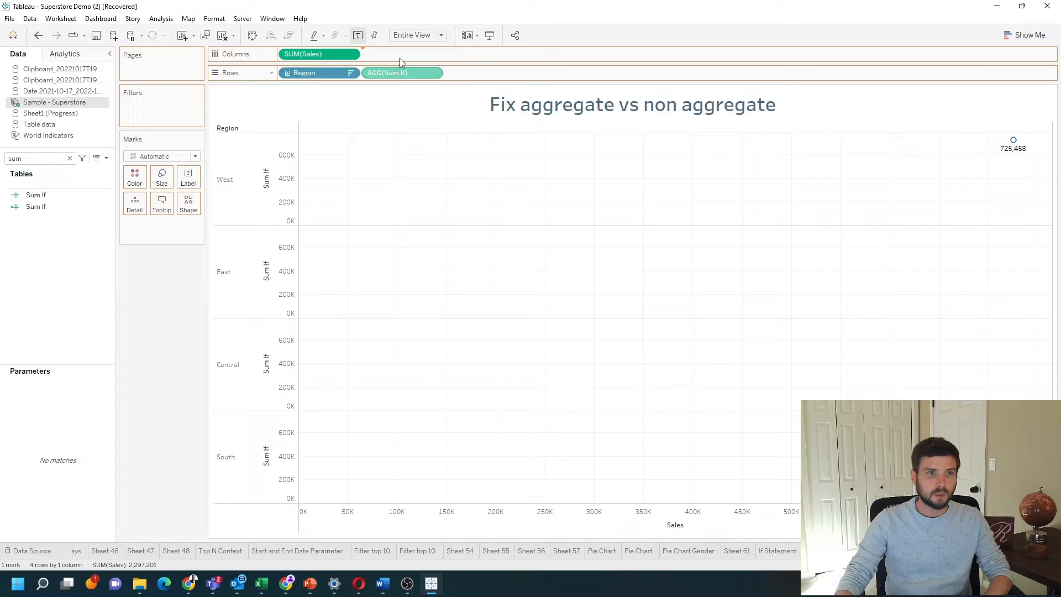
pyautogui.moveTo(387, 72); pyautogui.dragTo(403, 53)
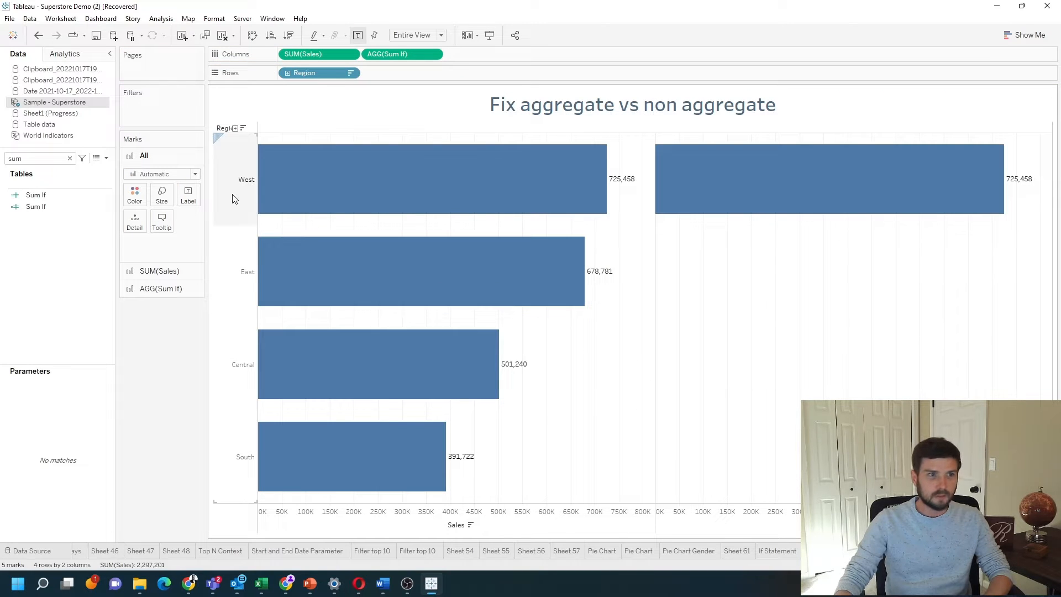
pyautogui.moveTo(866, 188)
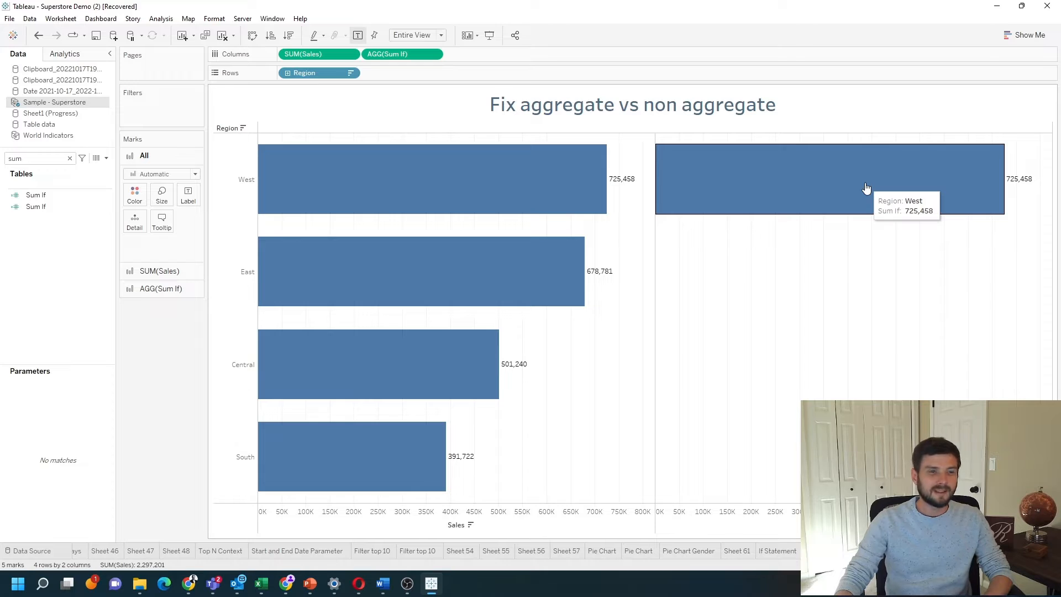
pyautogui.moveTo(369, 131)
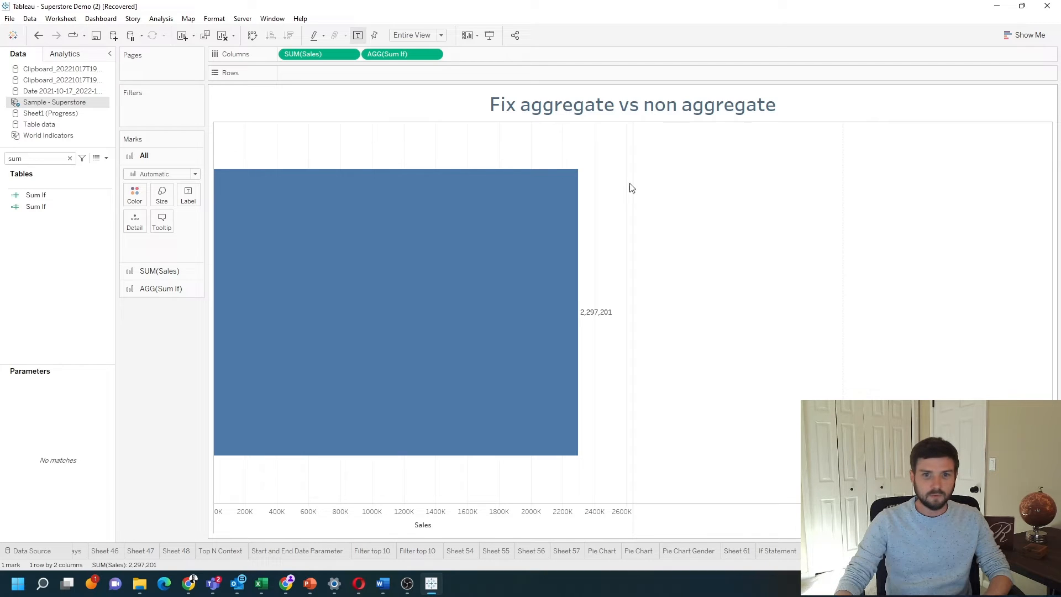
pyautogui.moveTo(848, 248)
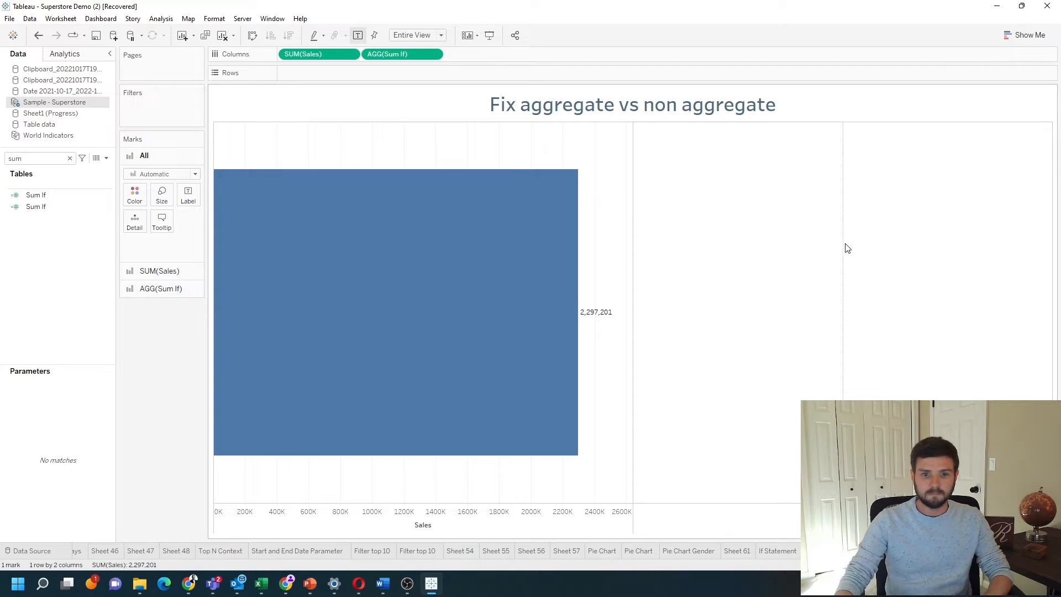
pyautogui.moveTo(757, 289)
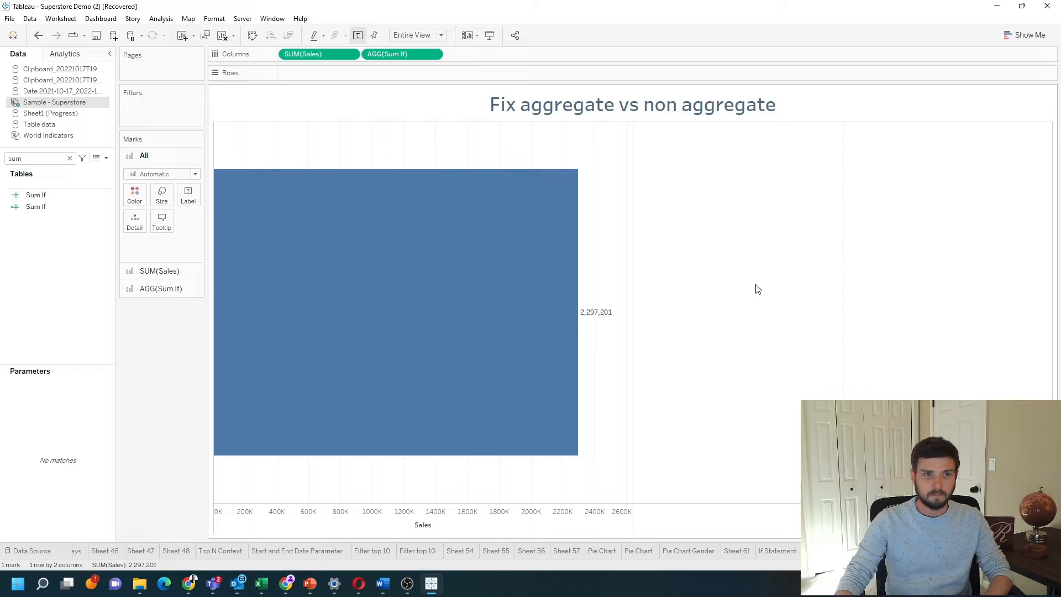
# Step: Reopen the Sum If calculation and select the ATTR function name in the formula
pyautogui.click(36, 195)
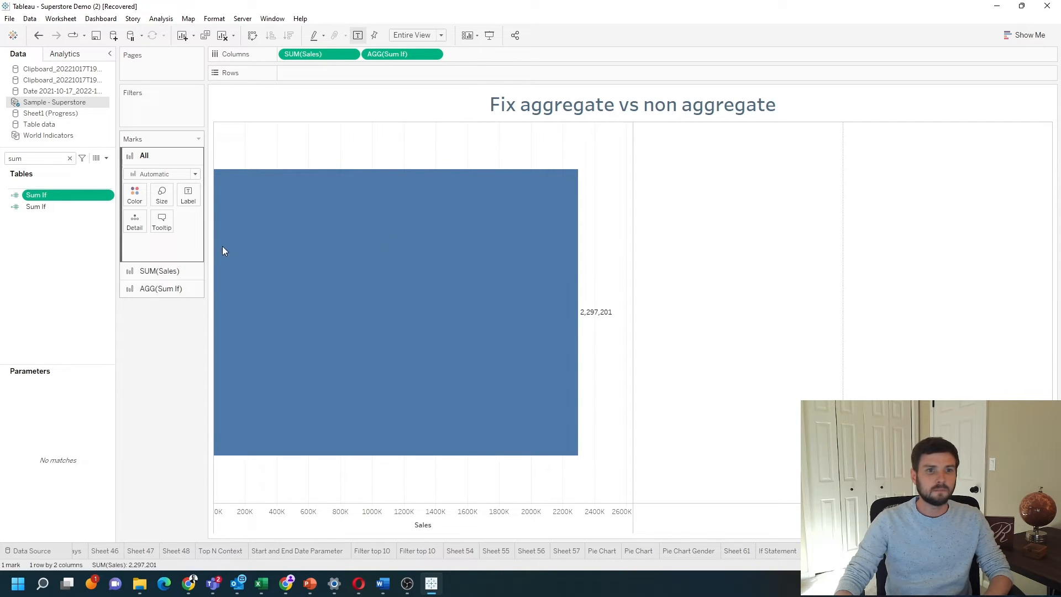
pyautogui.doubleClick(36, 195)
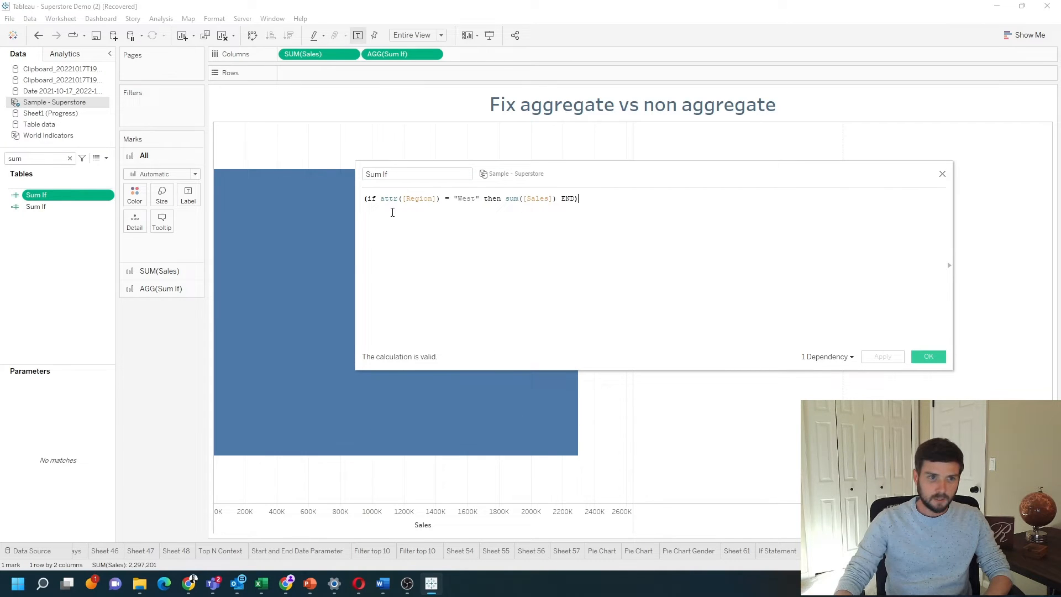
pyautogui.doubleClick(388, 198)
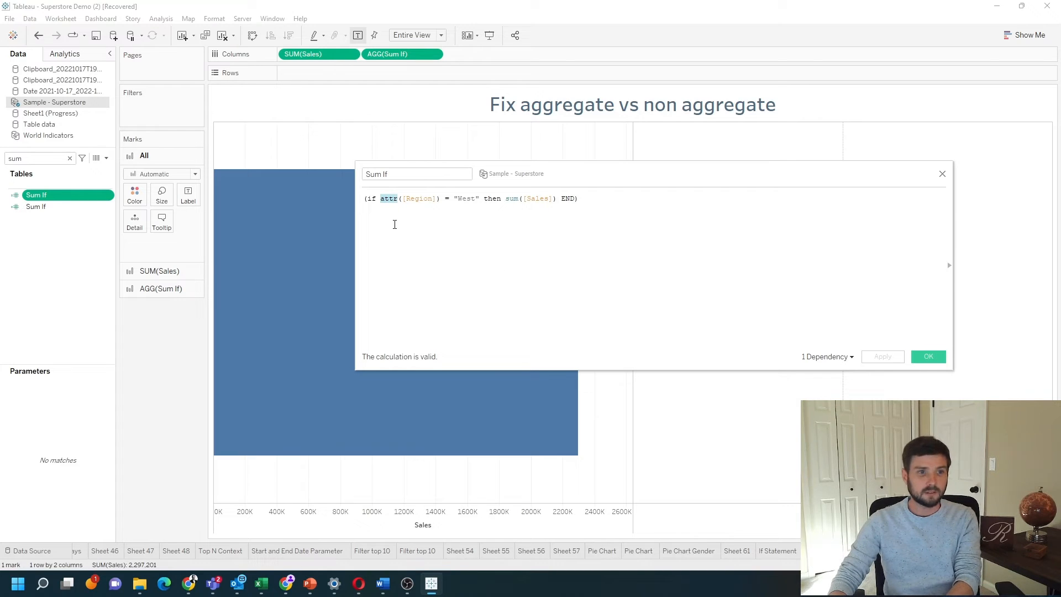
pyautogui.moveTo(396, 201)
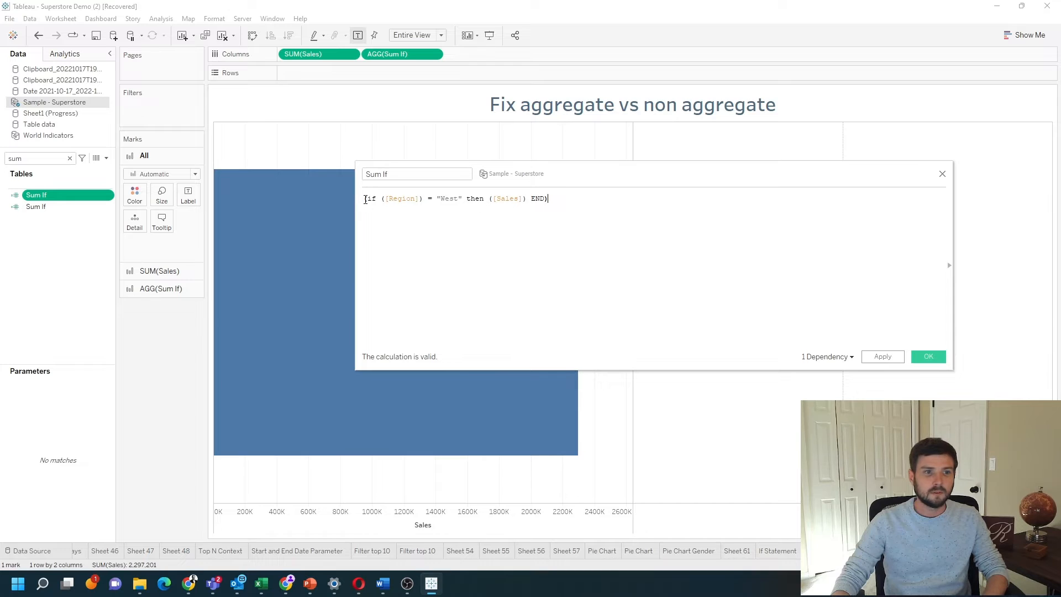
# Step: Wrap the IF expression in sum( and save the Sum If calculation
pyautogui.write('sum(')
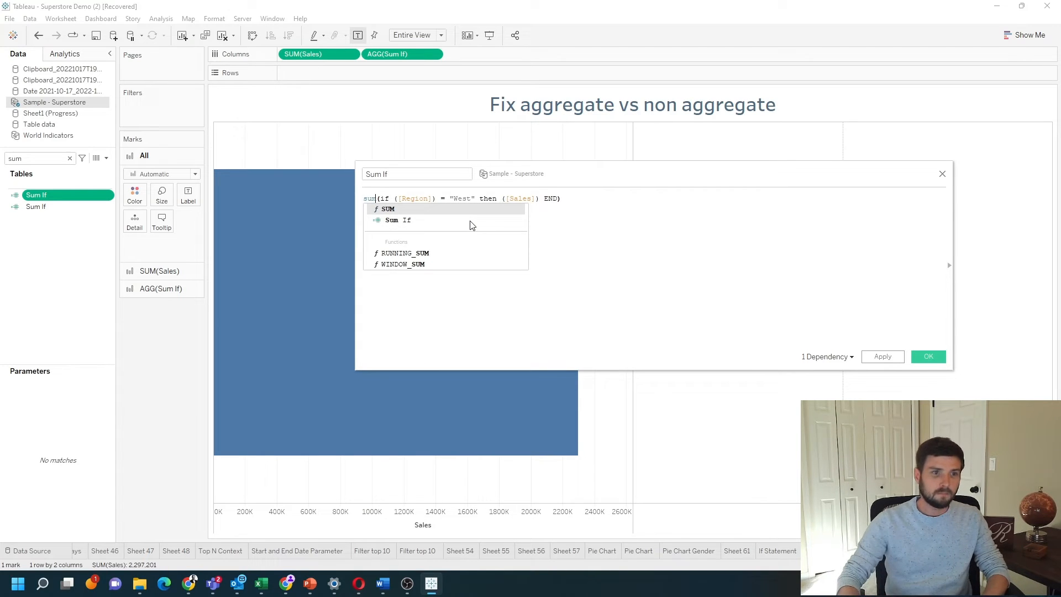
pyautogui.click(500, 226)
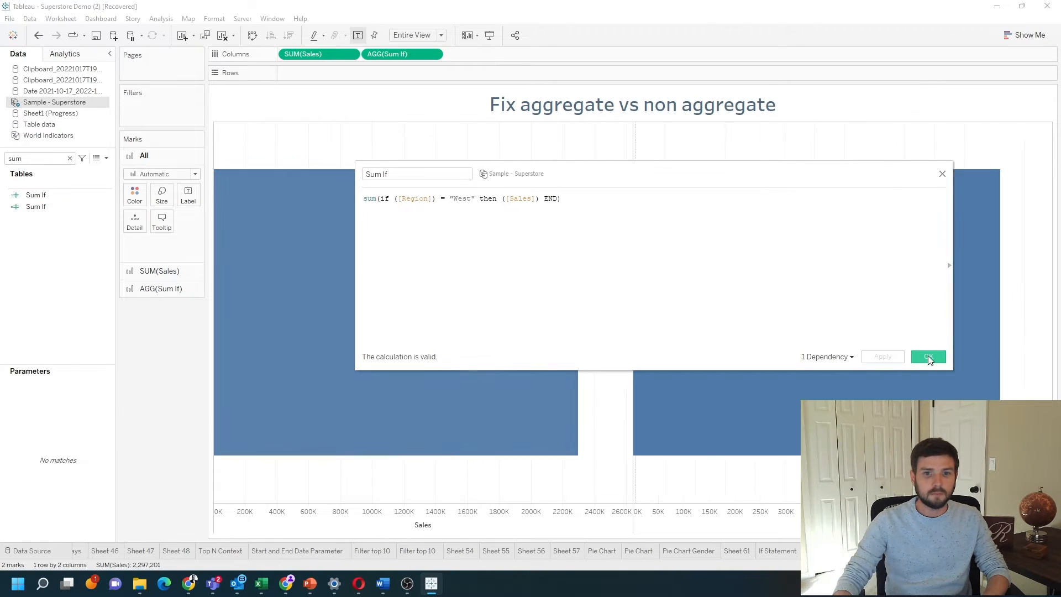
pyautogui.click(928, 356)
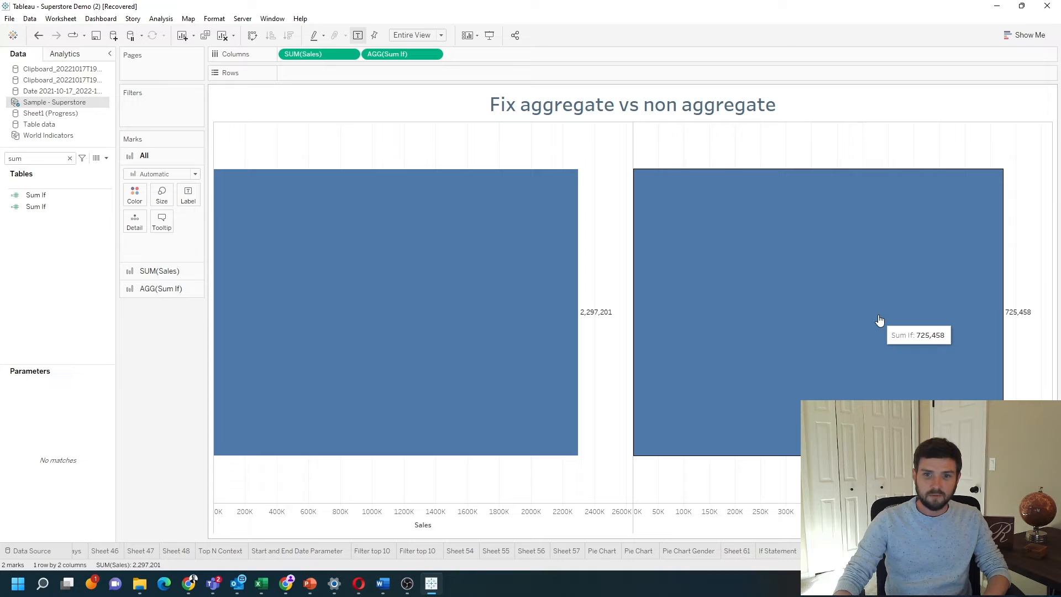
pyautogui.moveTo(884, 301)
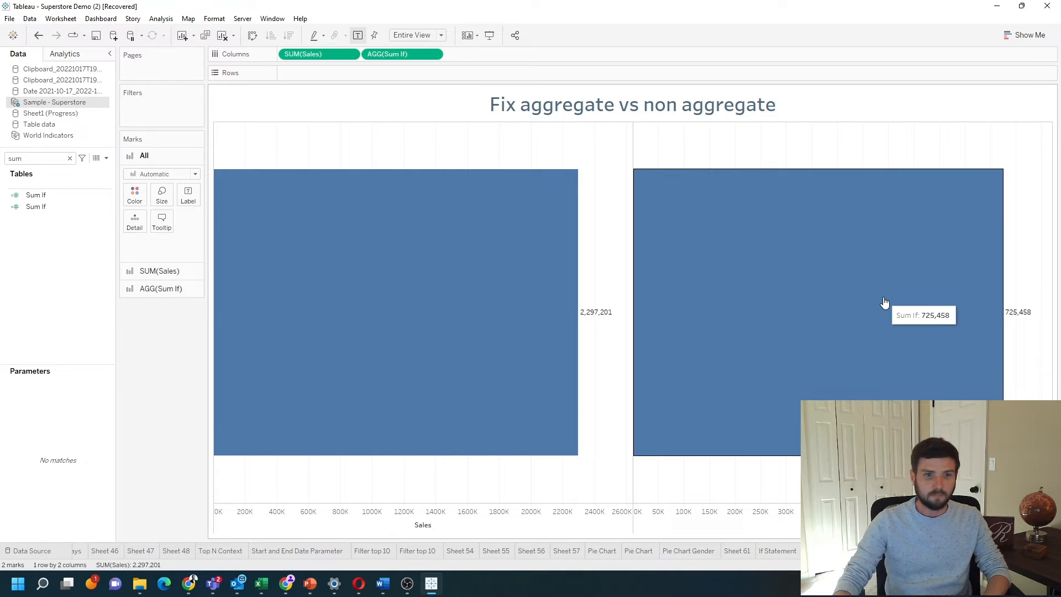
pyautogui.click(36, 195)
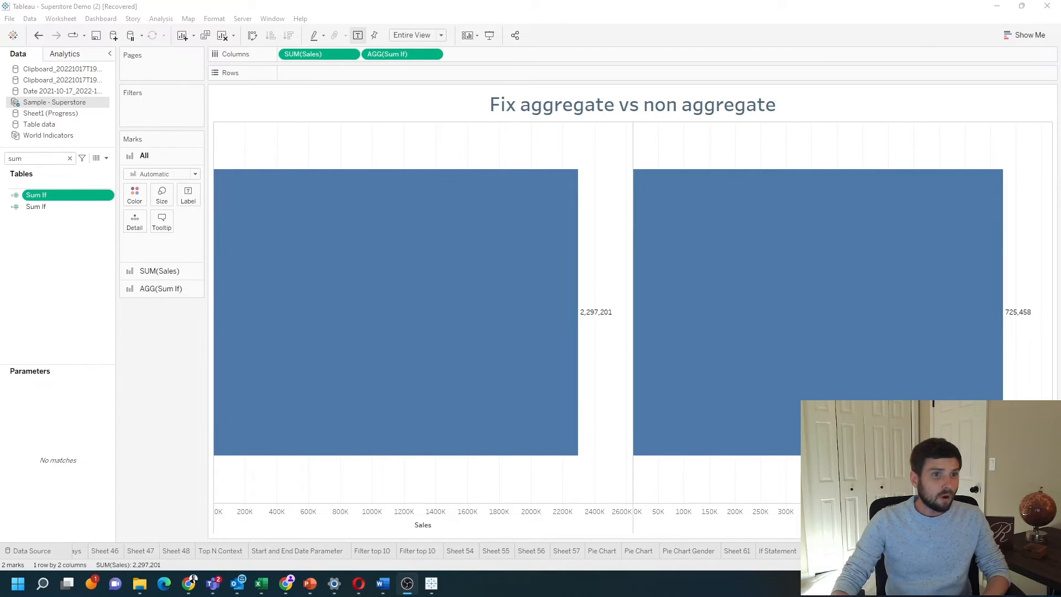
pyautogui.moveTo(615, 156)
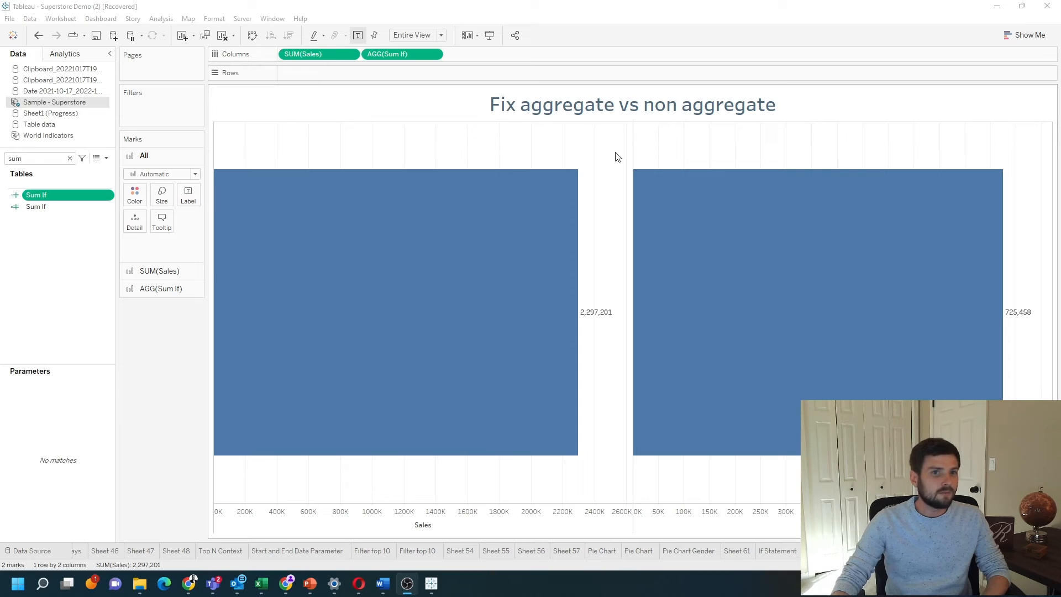
pyautogui.moveTo(364, 151)
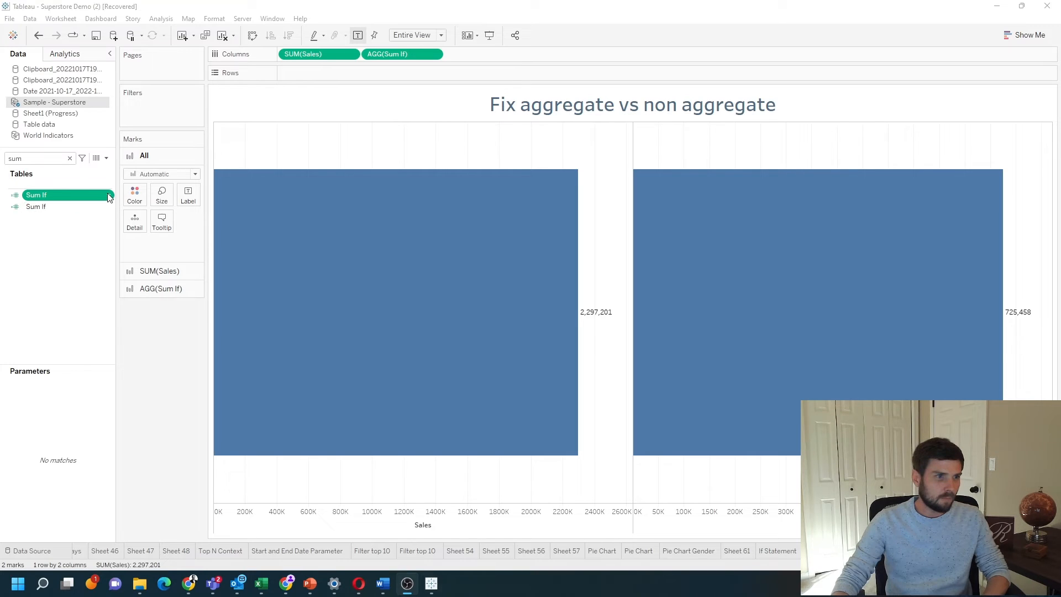
# Step: Reopen the Sum If calculation and add Region back to Rows
pyautogui.doubleClick(35, 196)
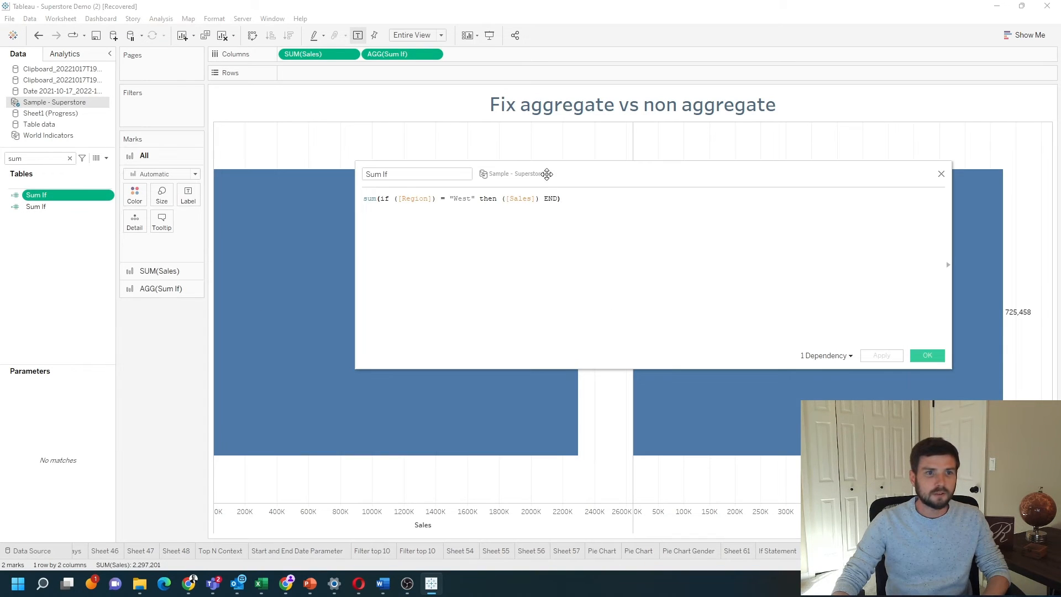
pyautogui.write('reg')
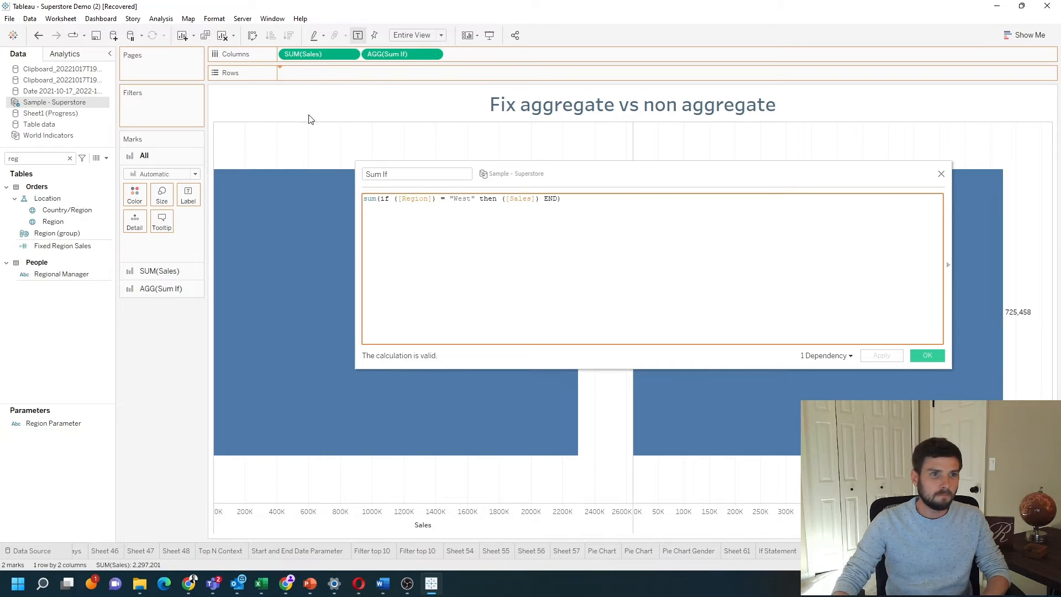
pyautogui.moveTo(53, 221); pyautogui.dragTo(318, 72)
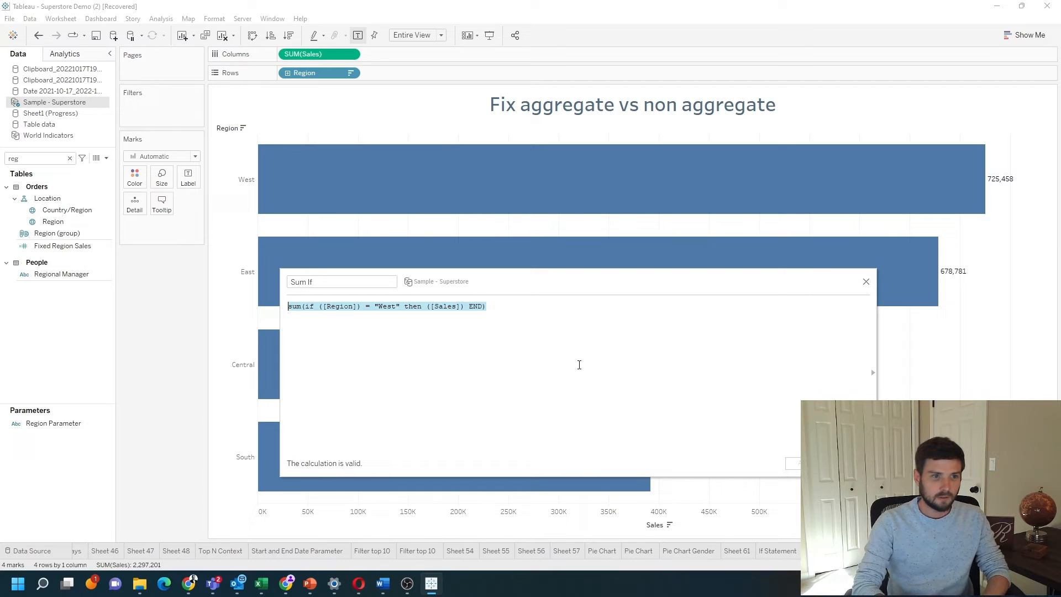
# Step: Type the formula if [Region] = "West" and sum([Sales]) > 700000 end
pyautogui.write('if region')
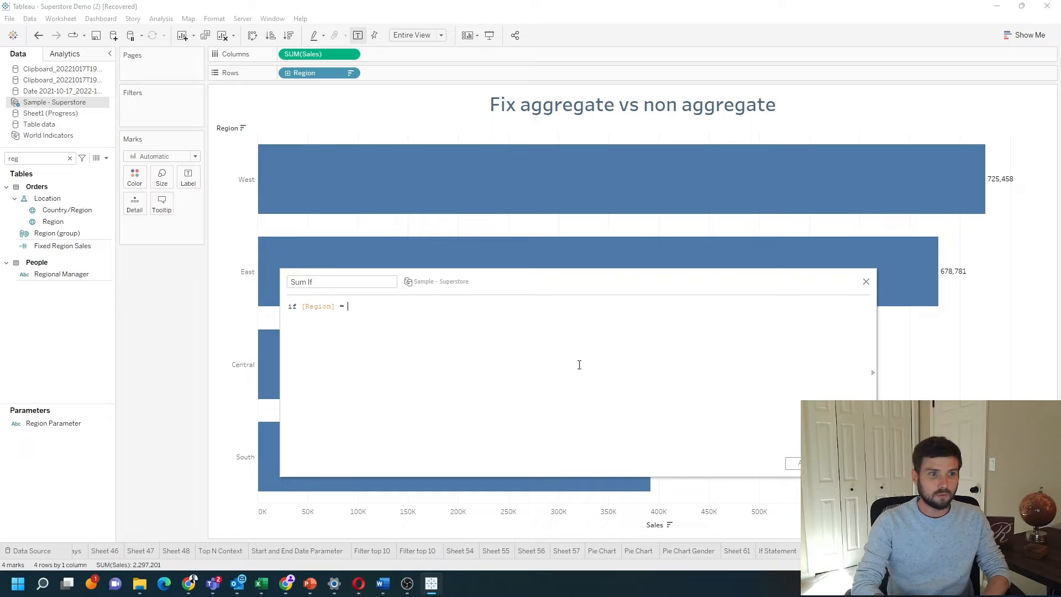
pyautogui.write('"')
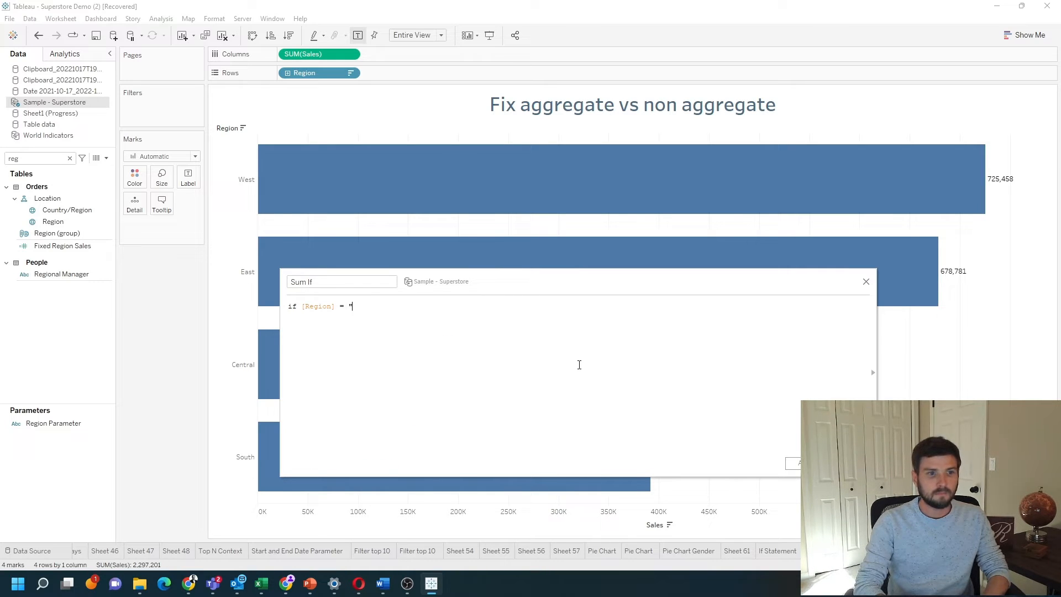
pyautogui.write('West" and')
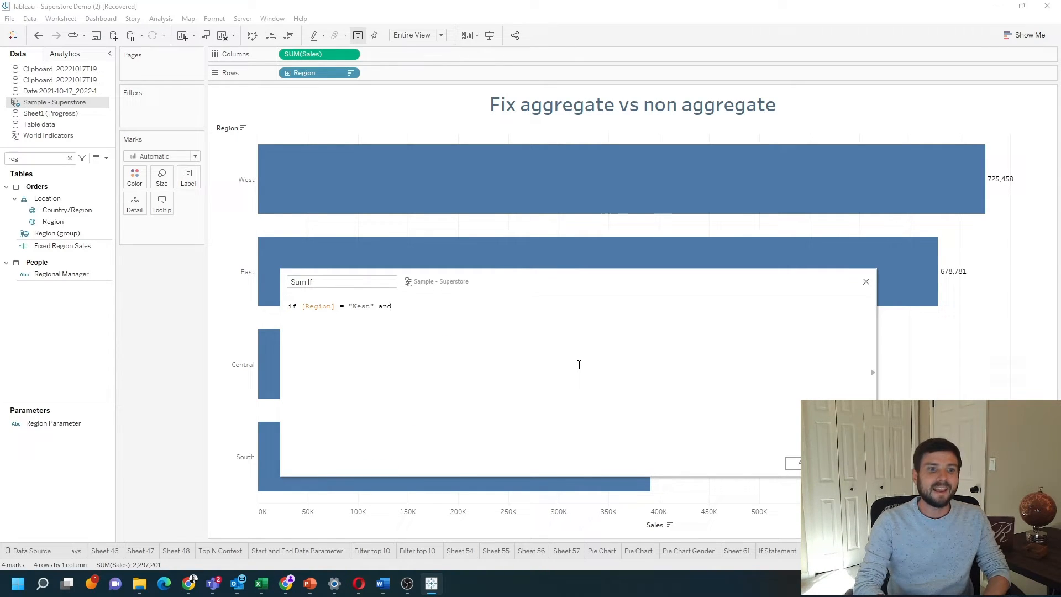
pyautogui.write('sum(')
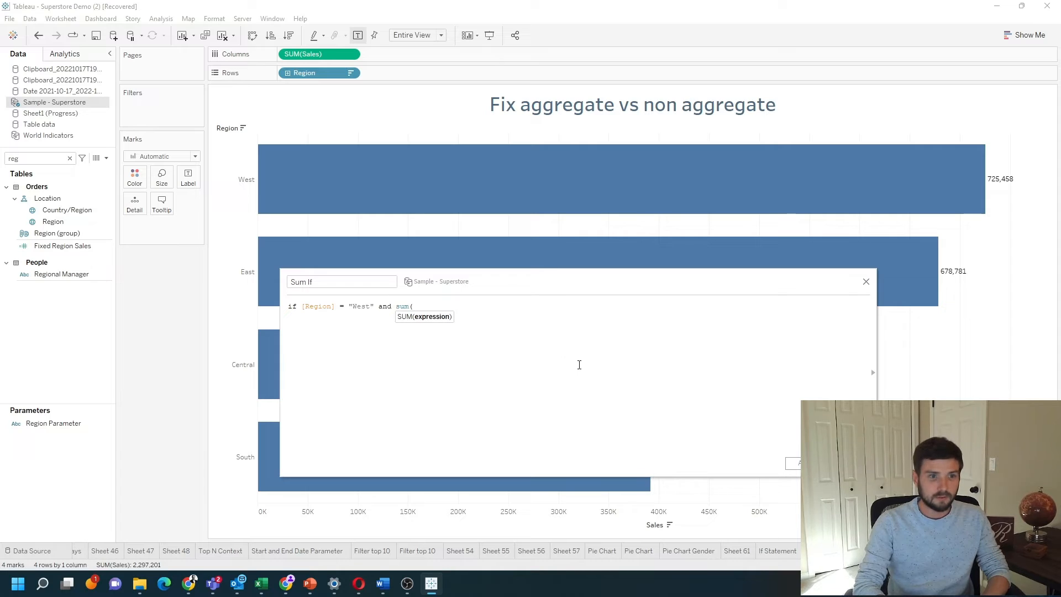
pyautogui.write('[Sales]) >')
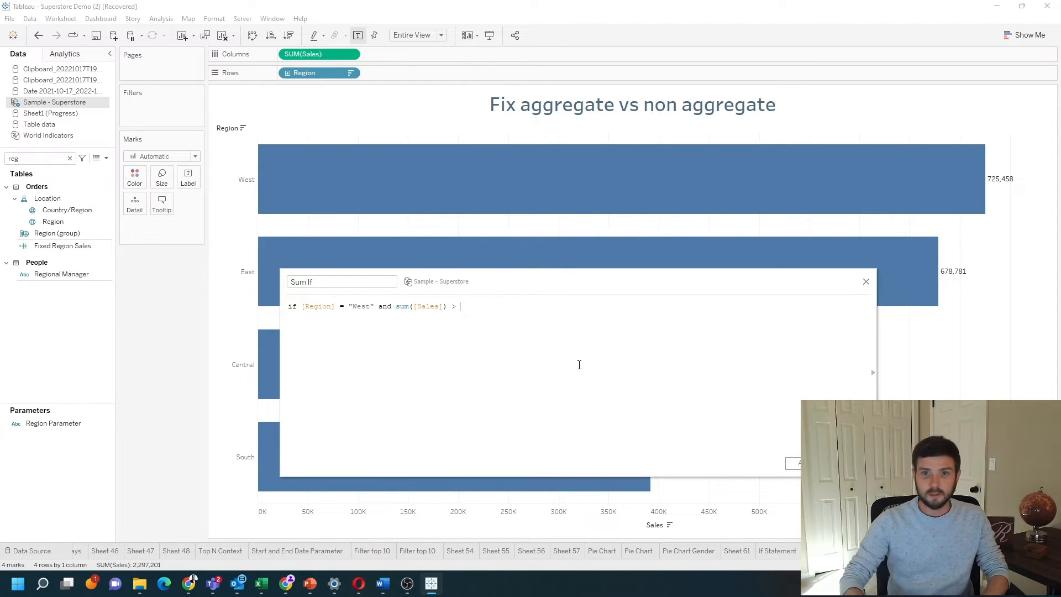
pyautogui.write('70')
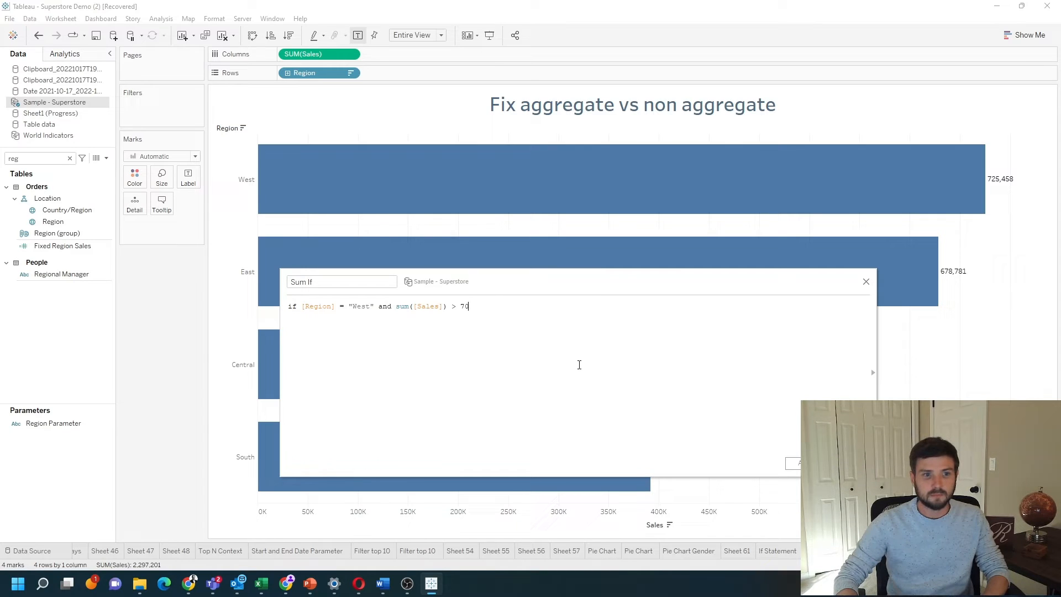
pyautogui.write('0000 e')
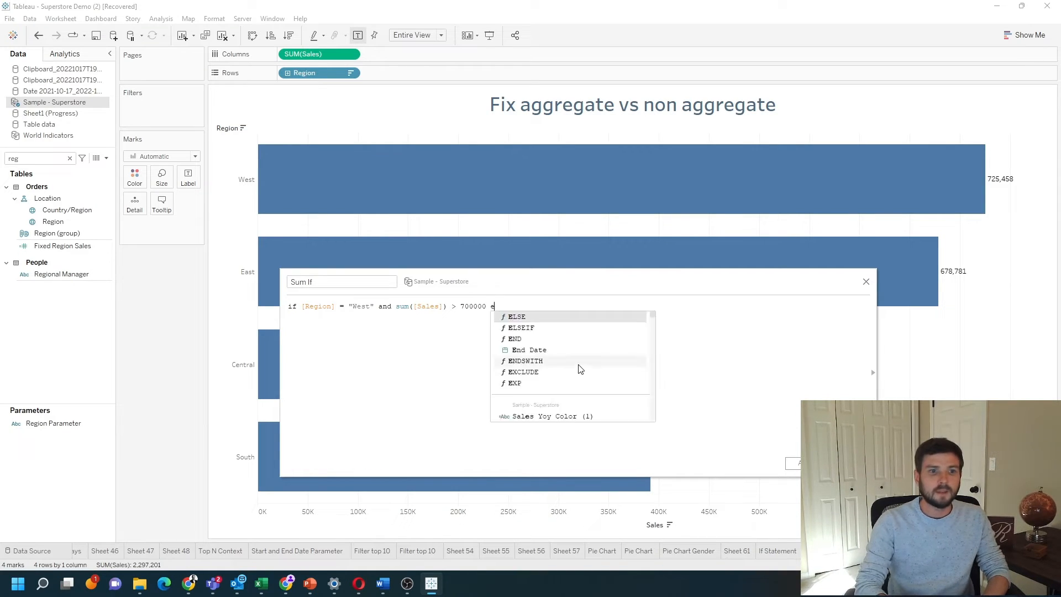
pyautogui.write('end')
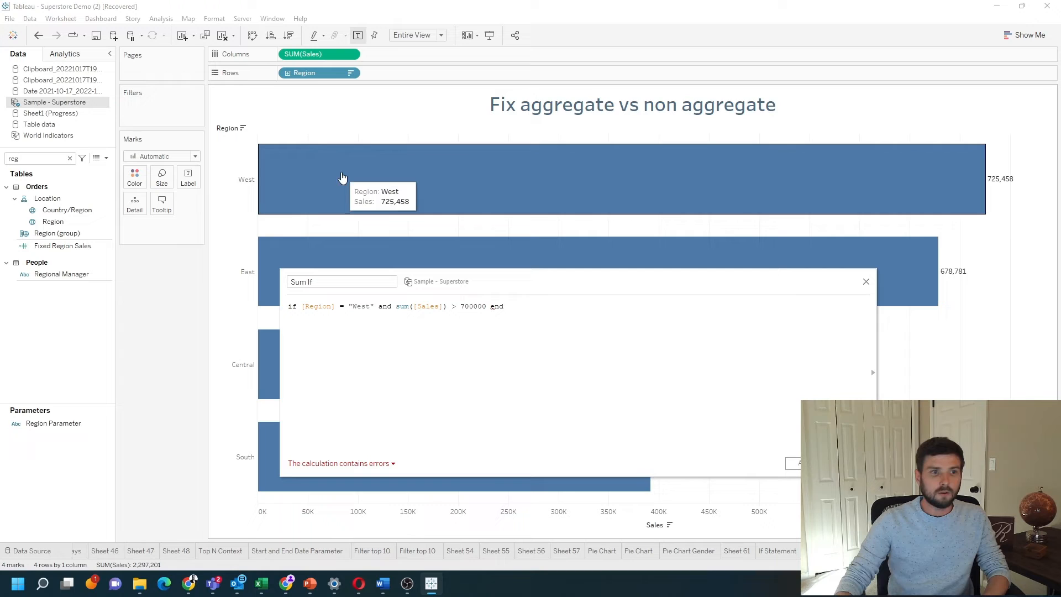
pyautogui.moveTo(243, 187)
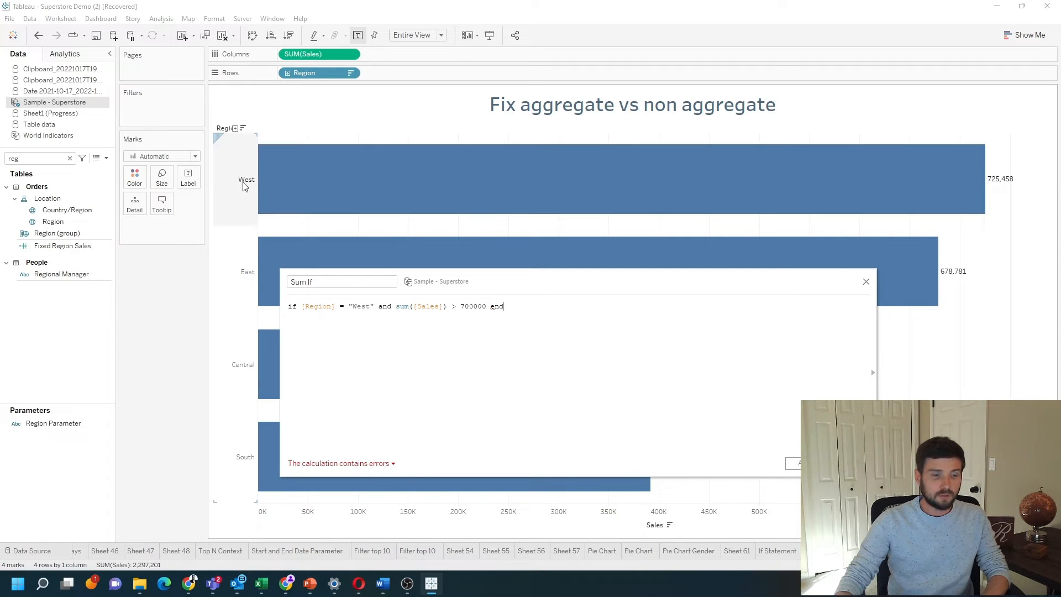
pyautogui.moveTo(985, 200)
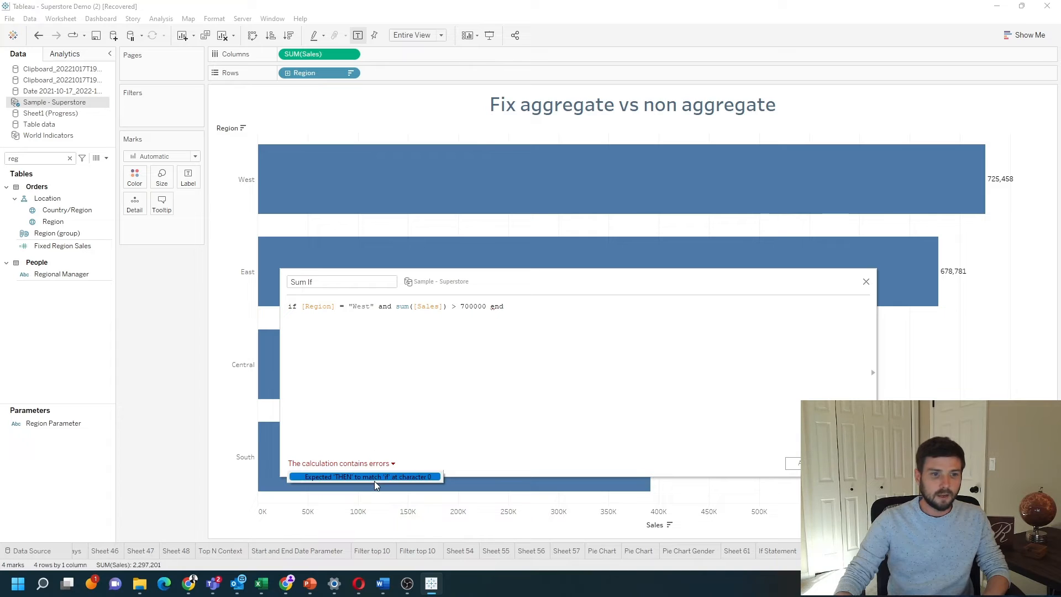
pyautogui.moveTo(303, 314)
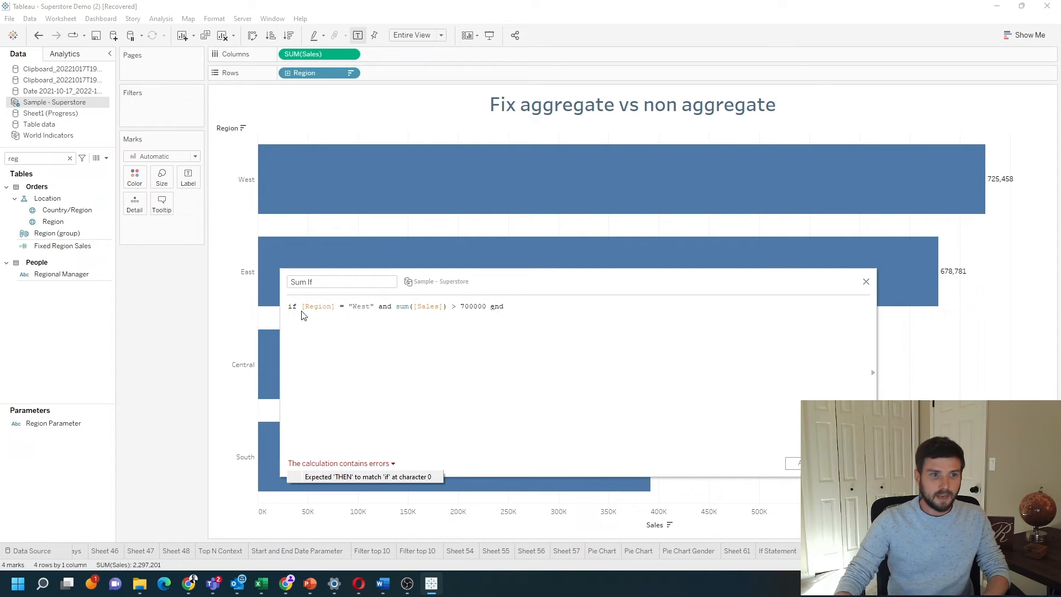
# Step: Insert then "Green" before end in the Sum If formula
pyautogui.write('att')
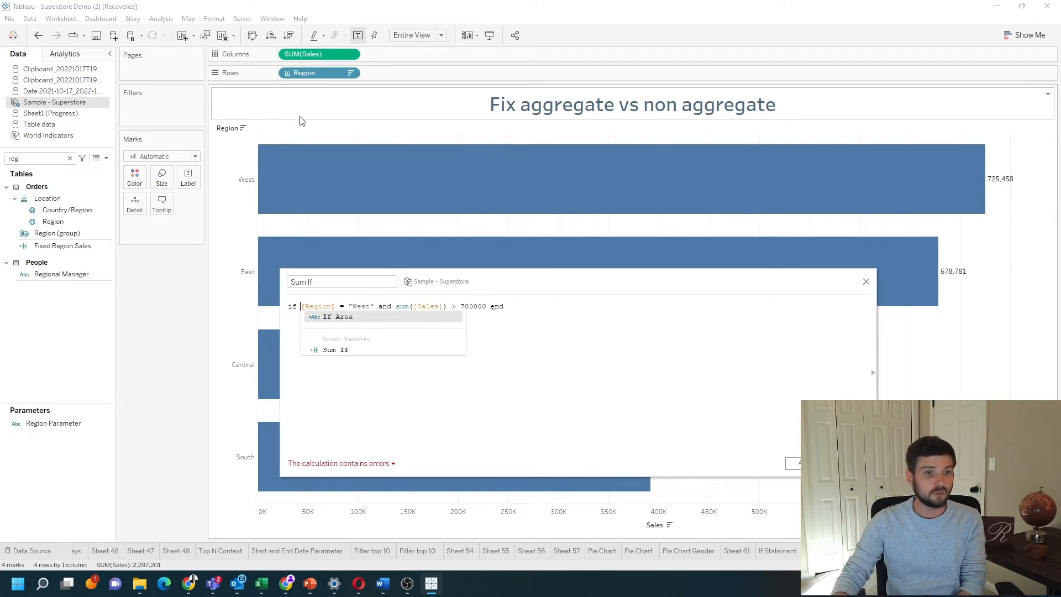
pyautogui.moveTo(448, 316)
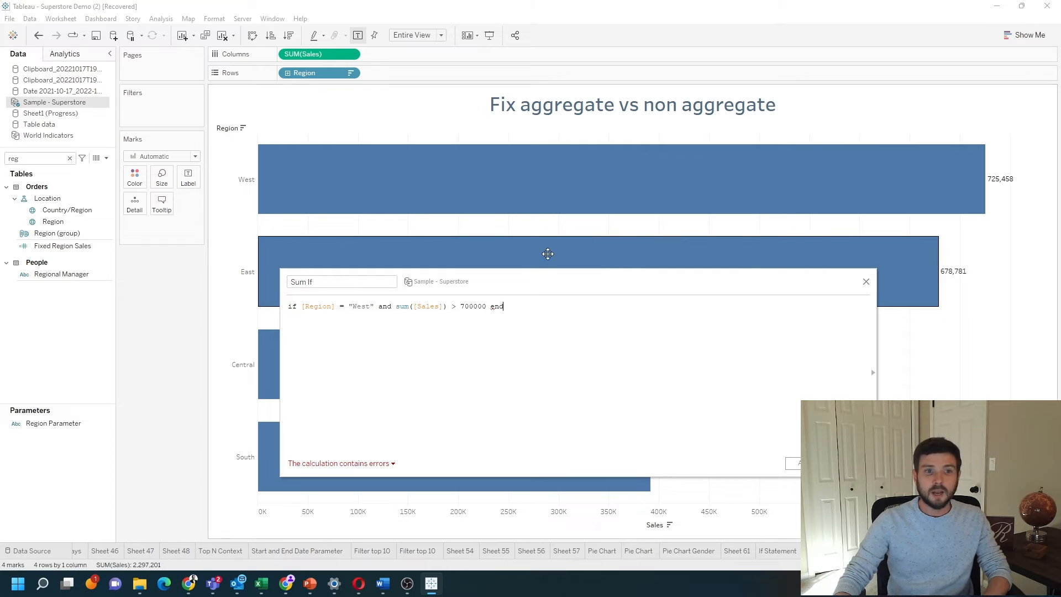
pyautogui.moveTo(618, 194)
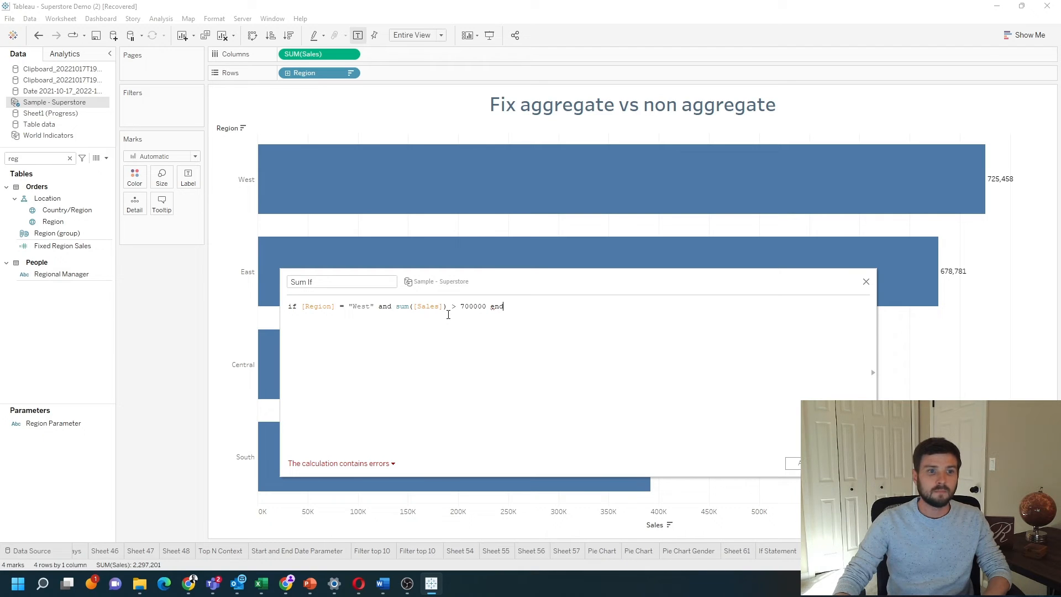
pyautogui.moveTo(511, 339)
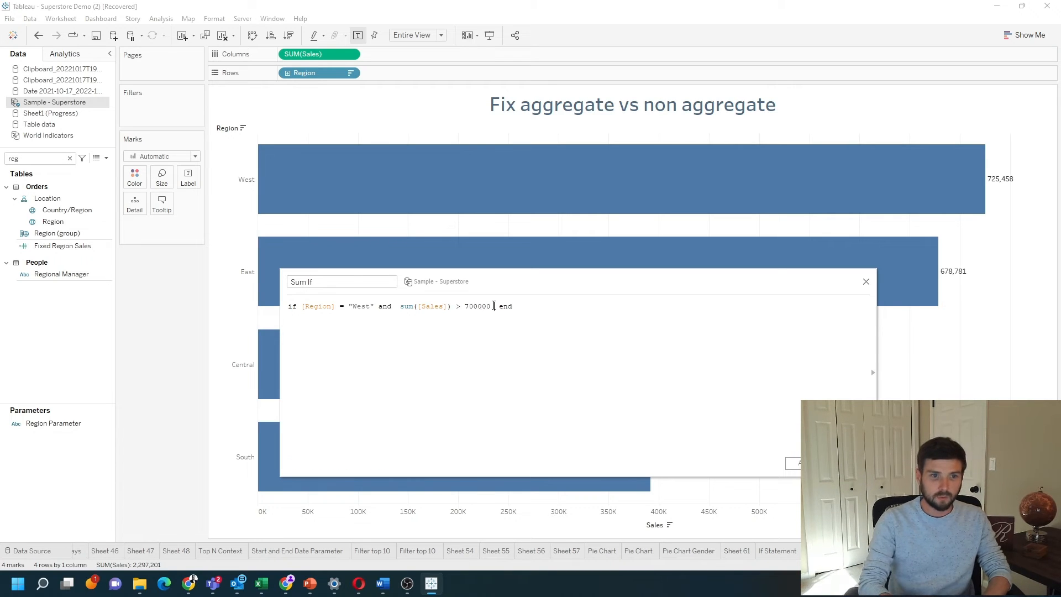
pyautogui.write('then "Green')
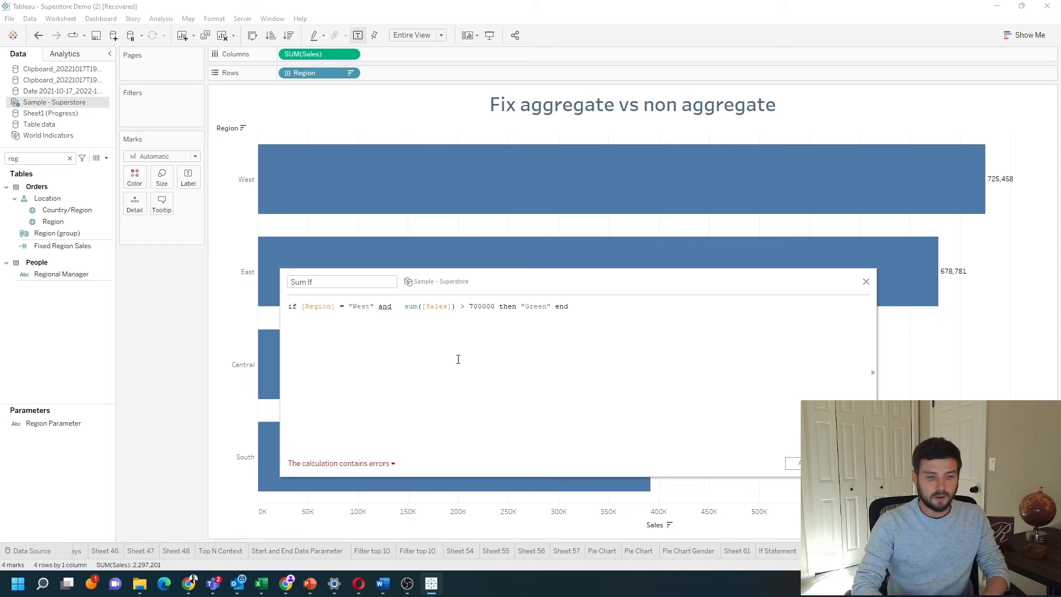
# Step: Wrap sum([Sales]) in { FIXED [Region]: ... } so the calculation validates
pyautogui.write('{ FIXED')
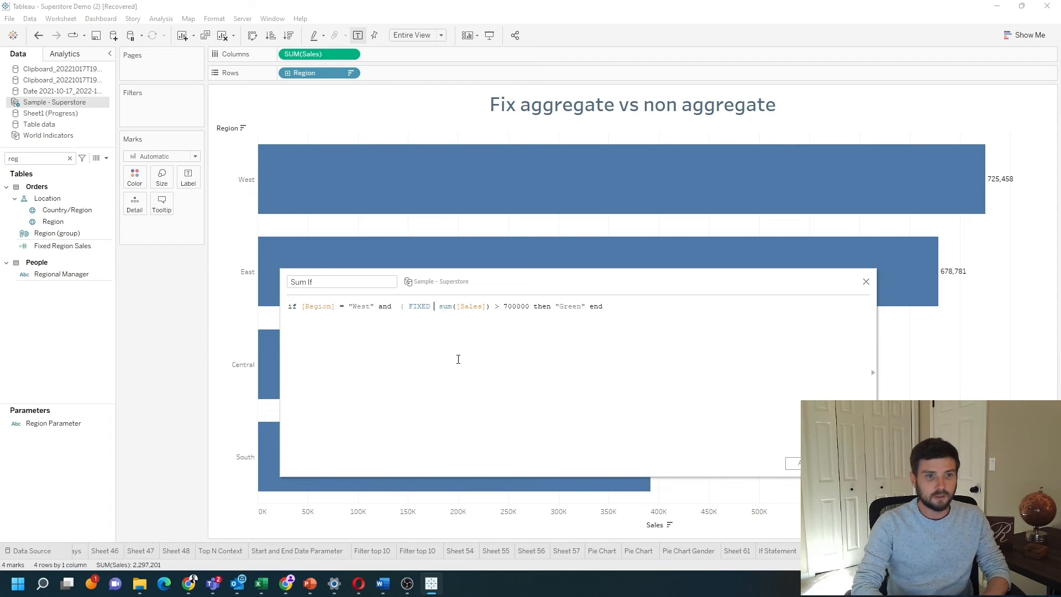
pyautogui.moveTo(351, 162)
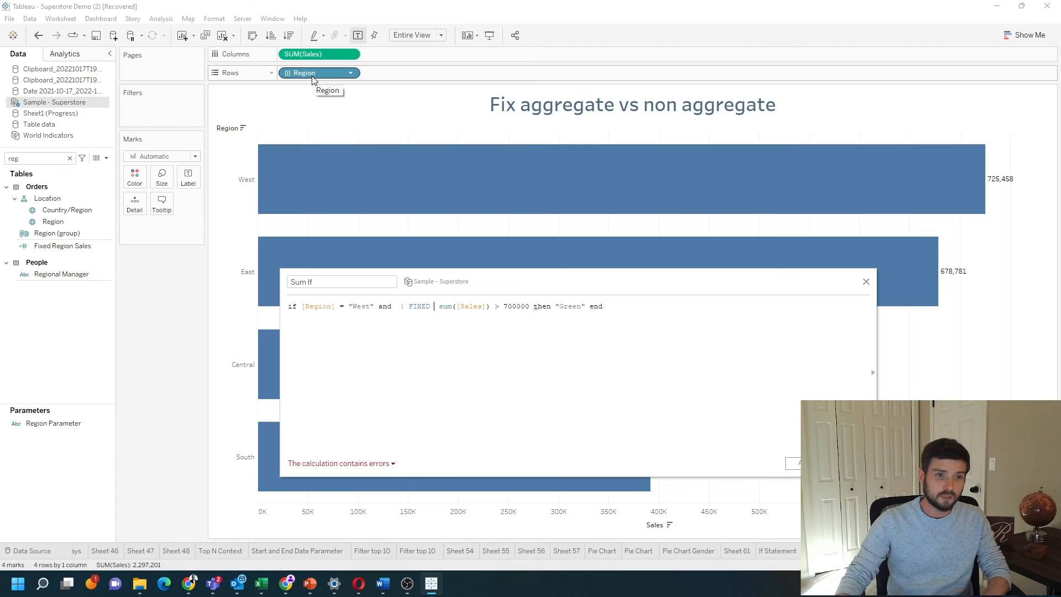
pyautogui.write('[Region]')
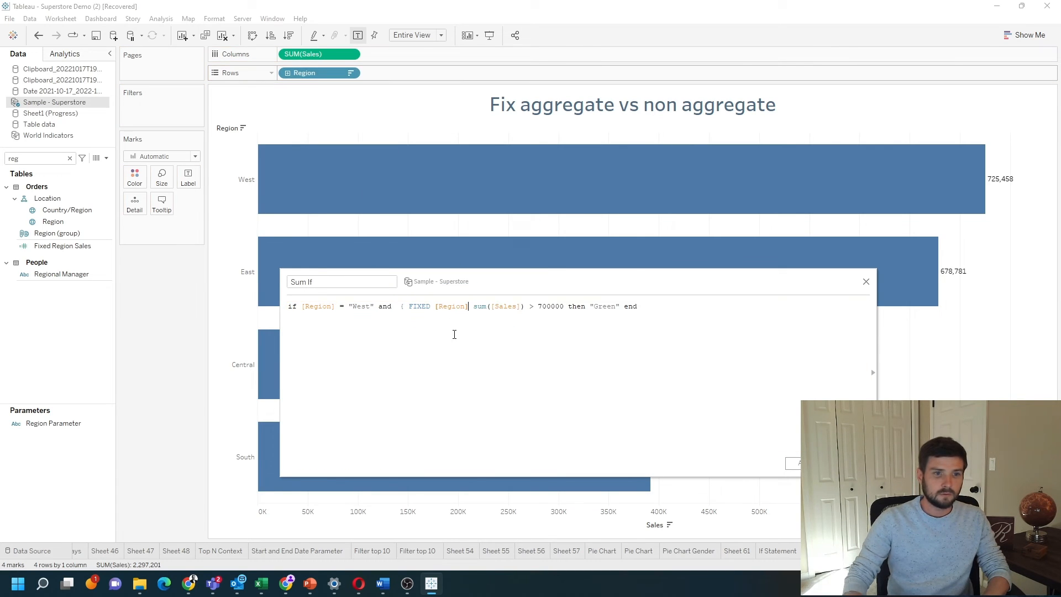
pyautogui.write(':')
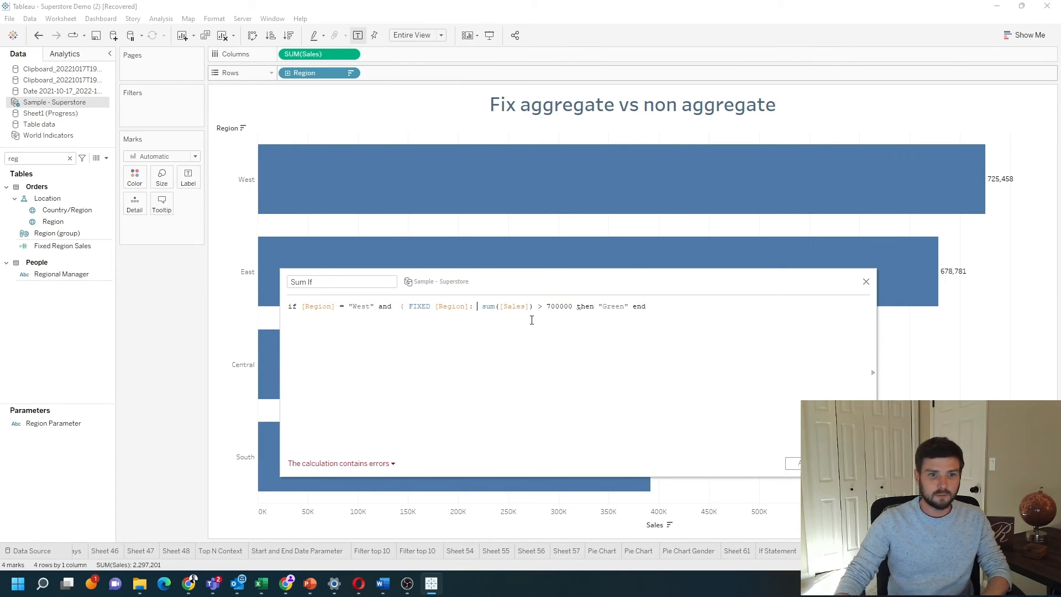
pyautogui.write(')')
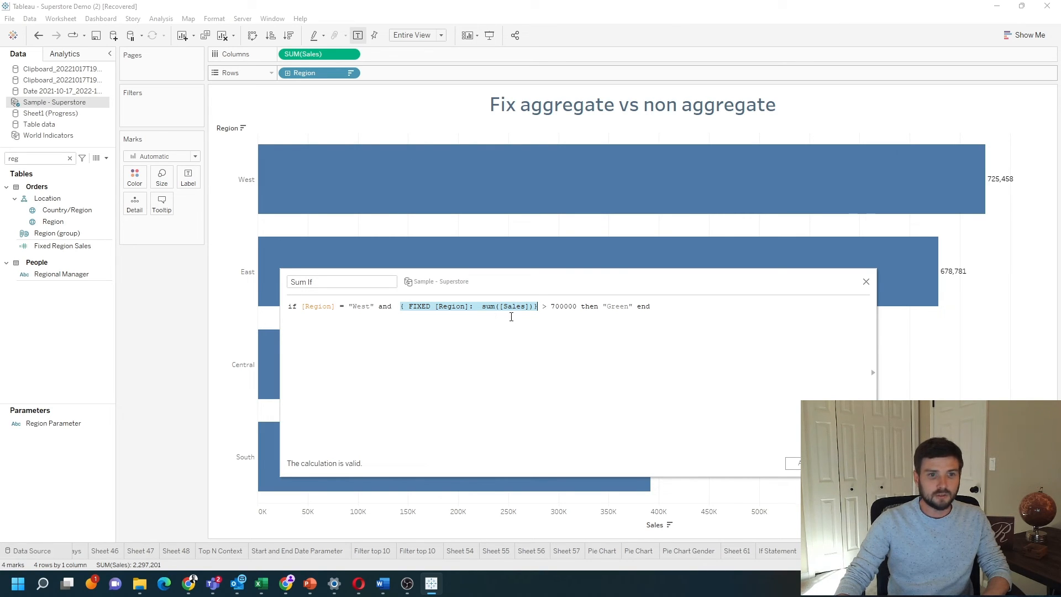
pyautogui.moveTo(528, 326)
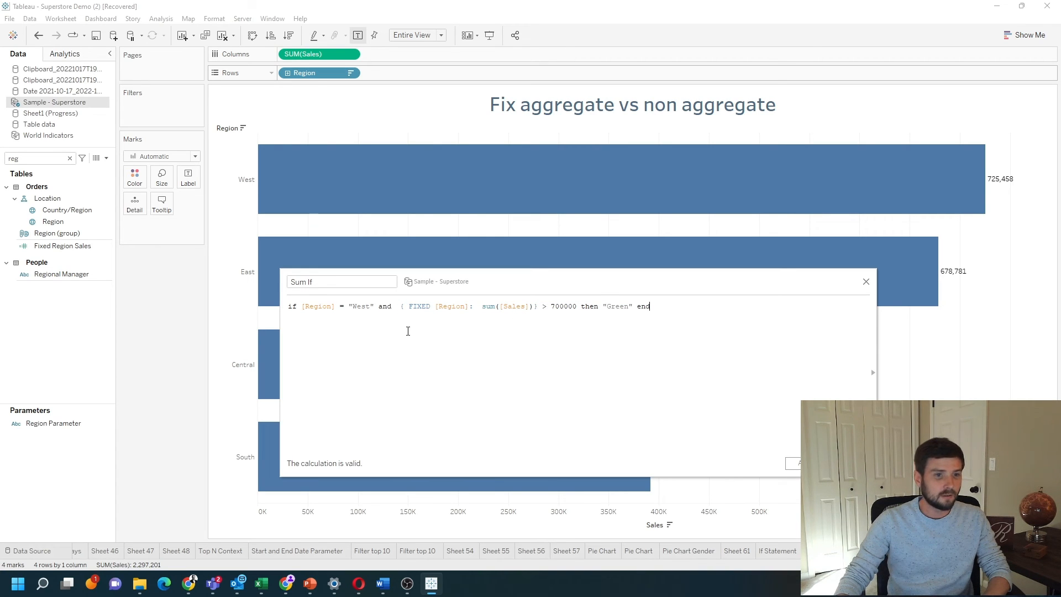
pyautogui.moveTo(505, 327)
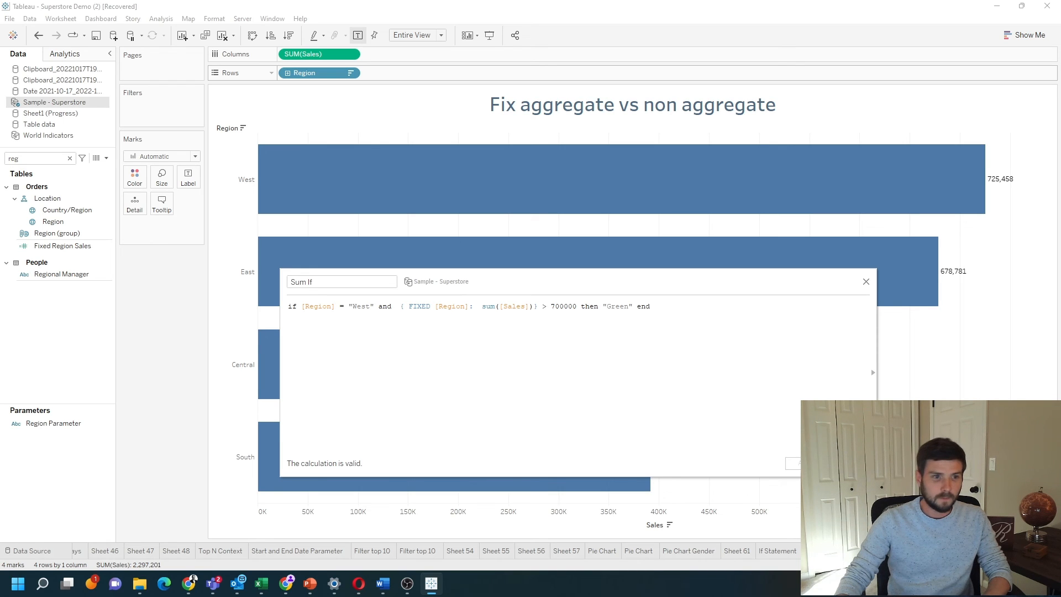
# Step: Search the Data pane for 'sum' and drag Sum If onto Rows
pyautogui.click(866, 280)
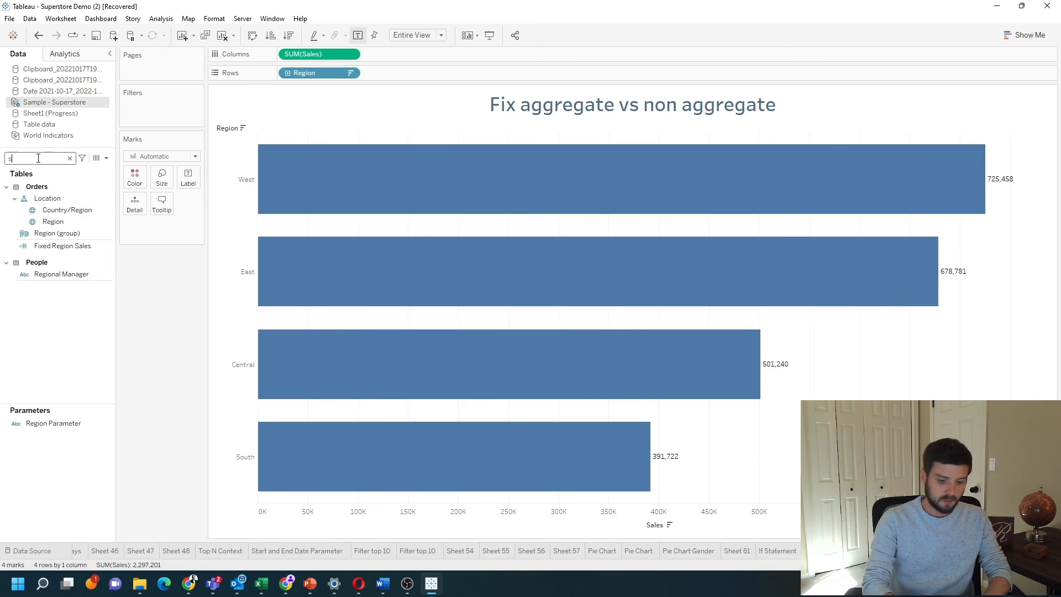
pyautogui.write('um')
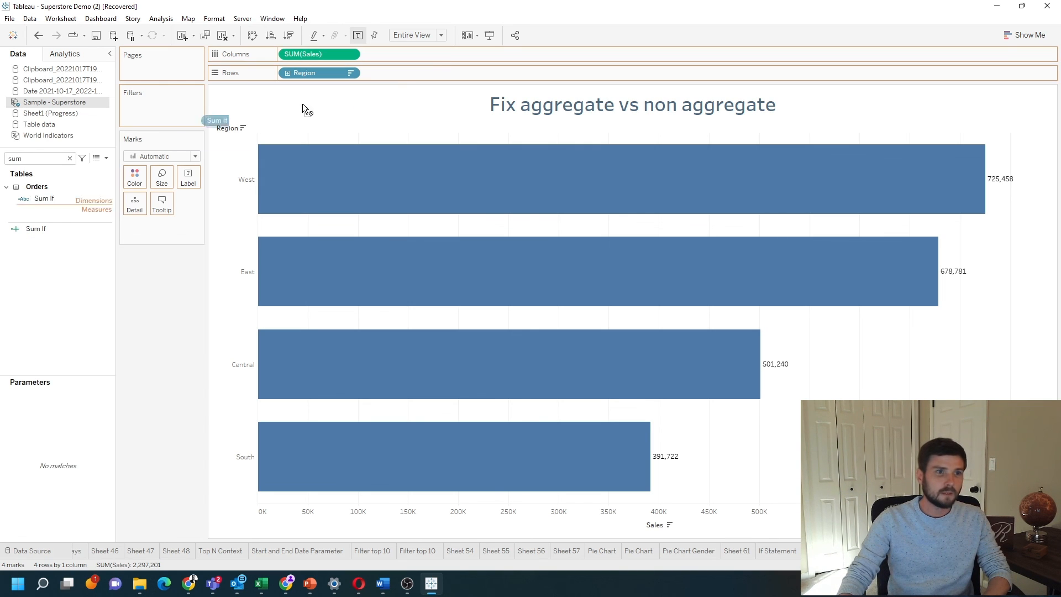
pyautogui.moveTo(44, 198); pyautogui.dragTo(399, 73)
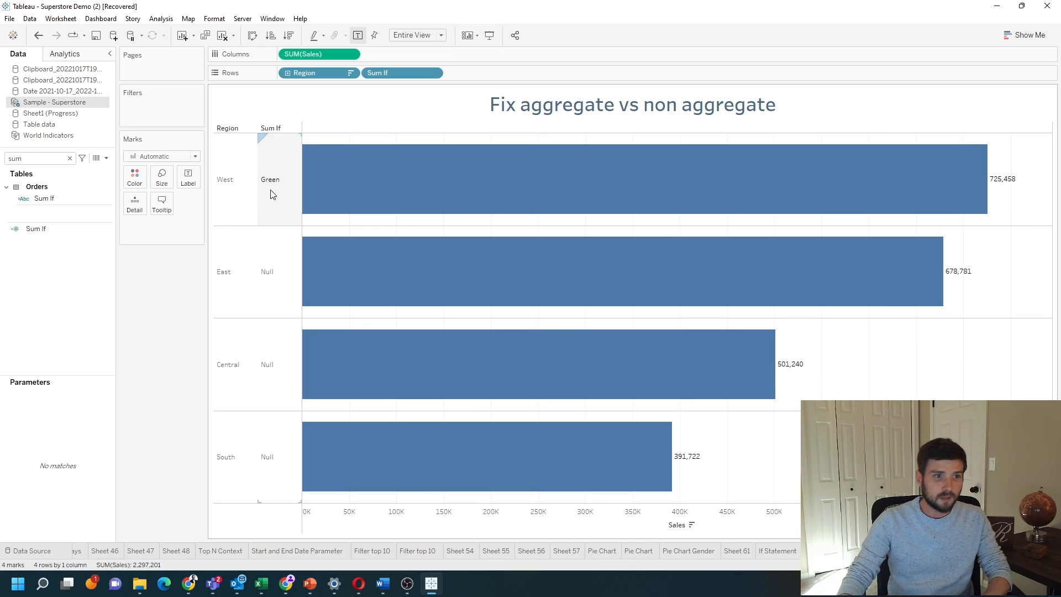
pyautogui.moveTo(406, 196)
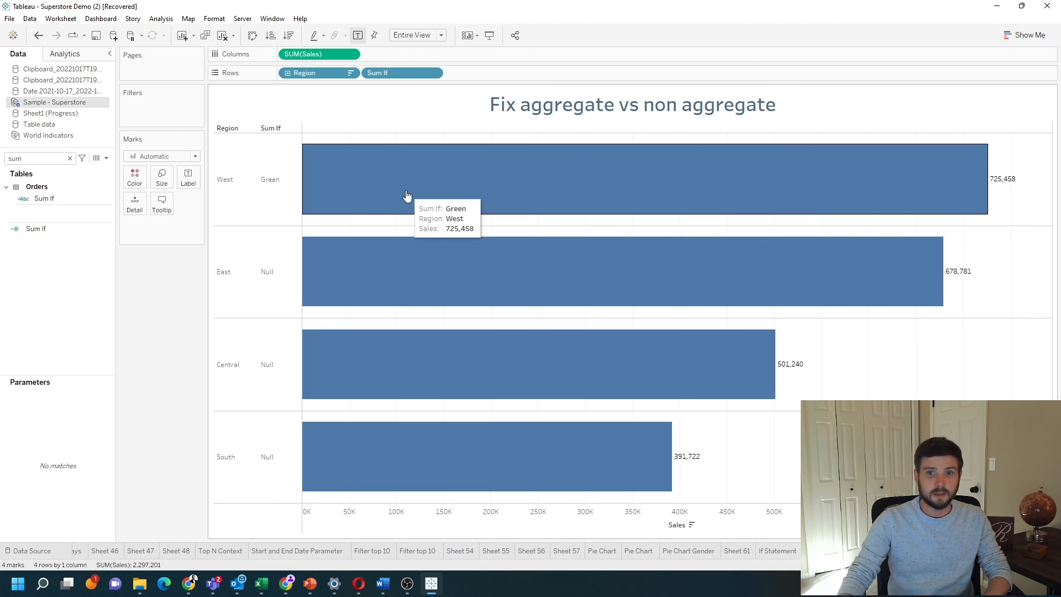
pyautogui.moveTo(437, 111)
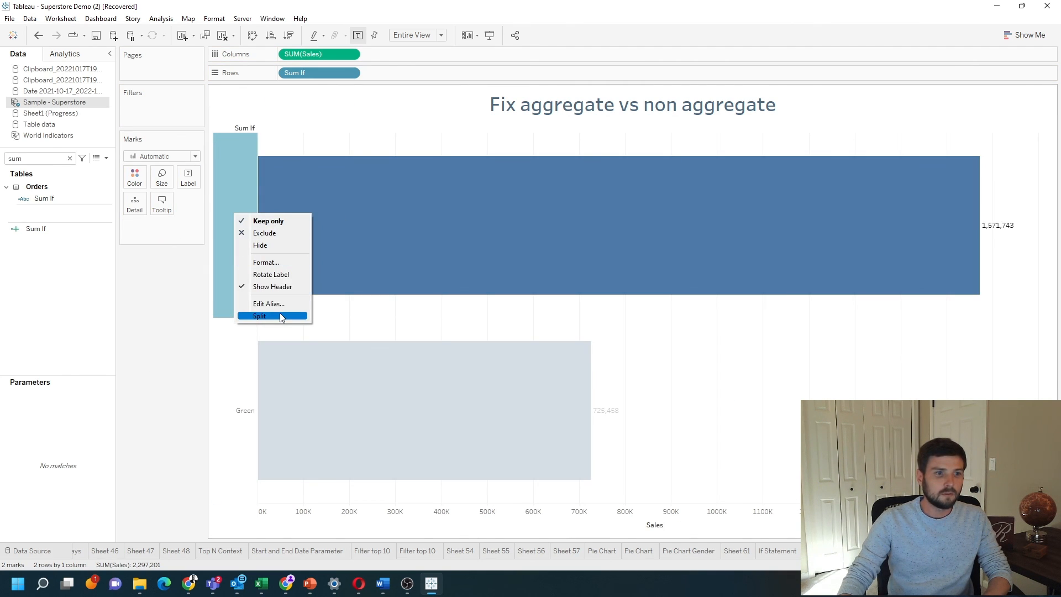
pyautogui.moveTo(272, 286)
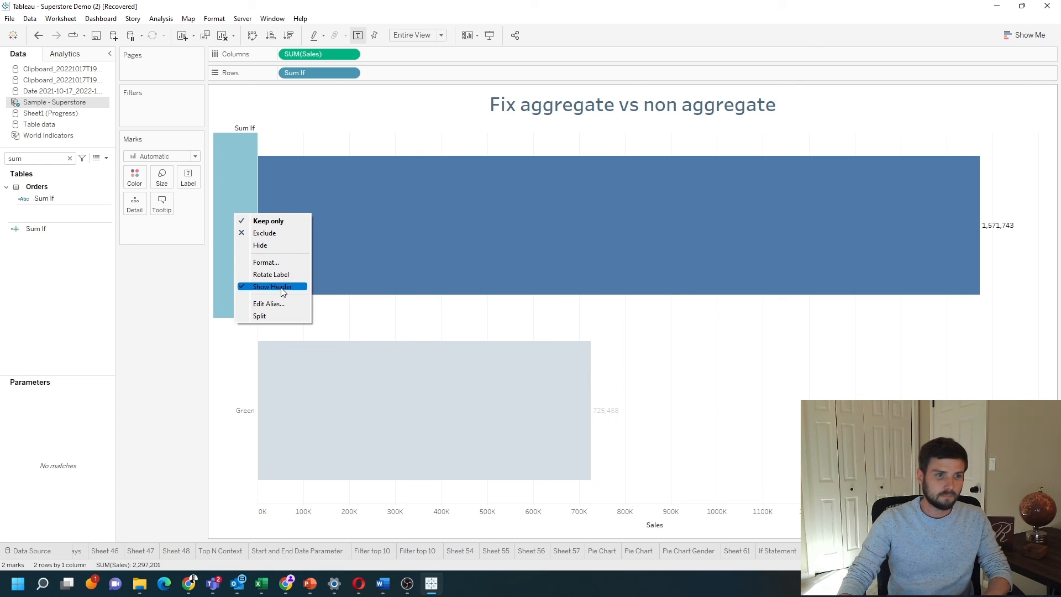
# Step: Exclude the Null row, leaving a single Green bar of 725,458
pyautogui.click(268, 221)
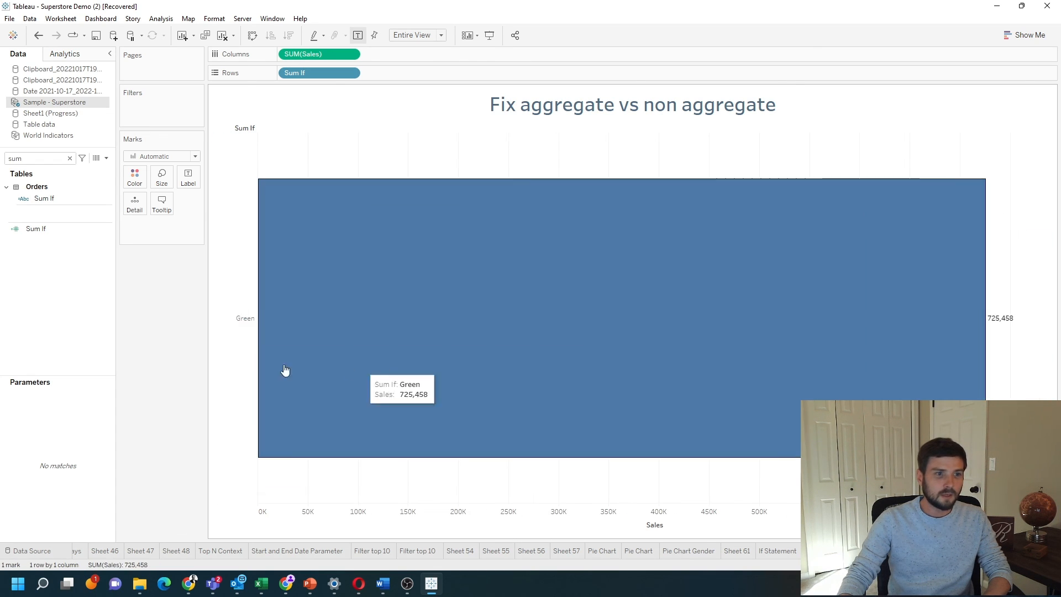
pyautogui.moveTo(528, 296)
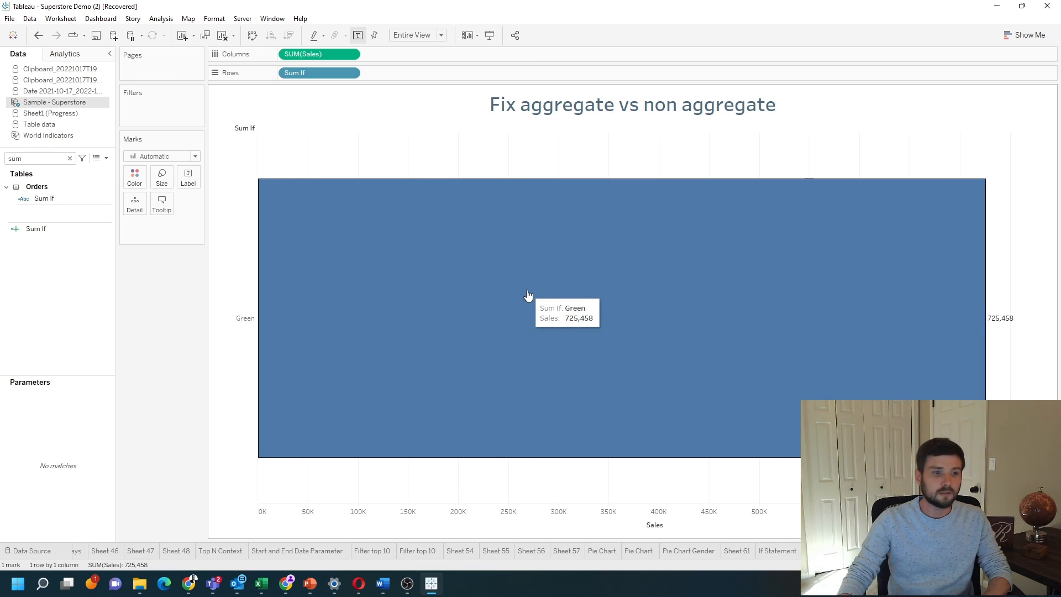
pyautogui.moveTo(512, 121)
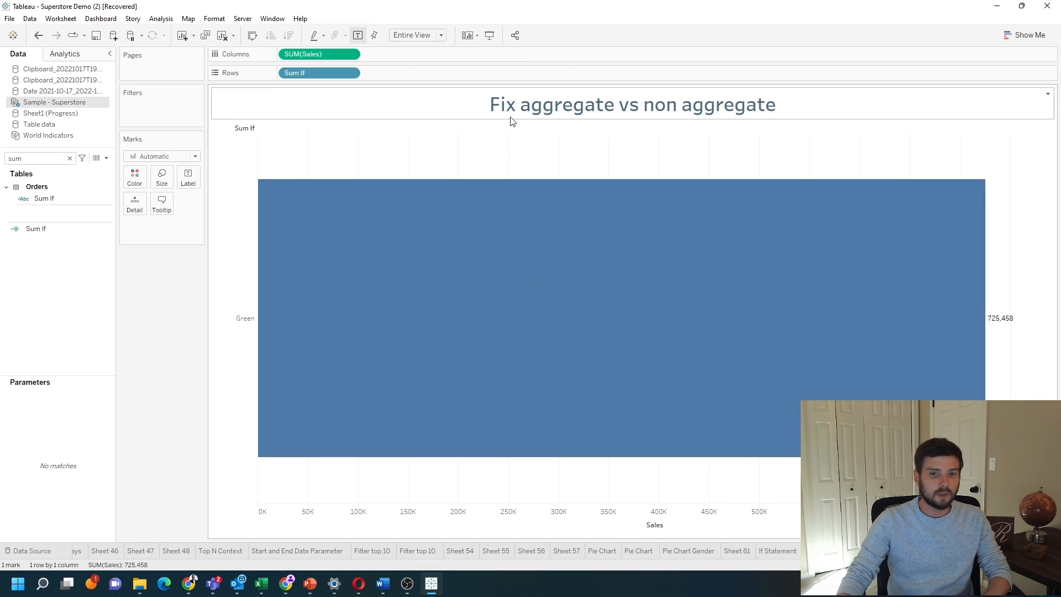